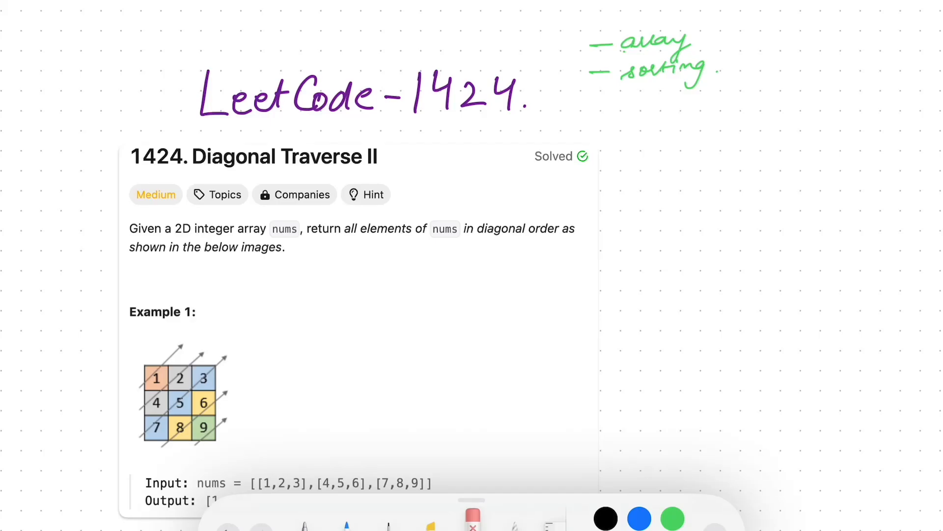
- Underline 'nums' and 'in diagonal order' in red in the pasted problem statement
scroll("down", 3)
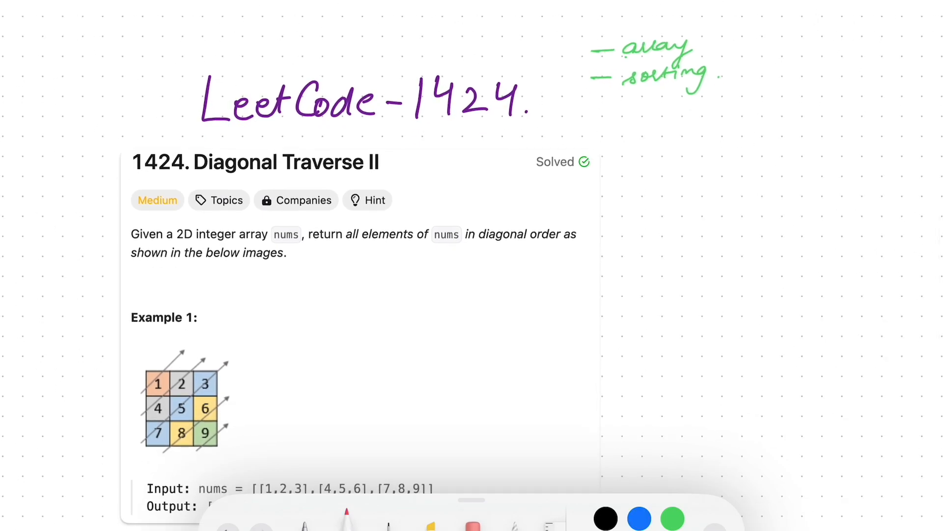
left_click_drag(269, 244, 310, 243)
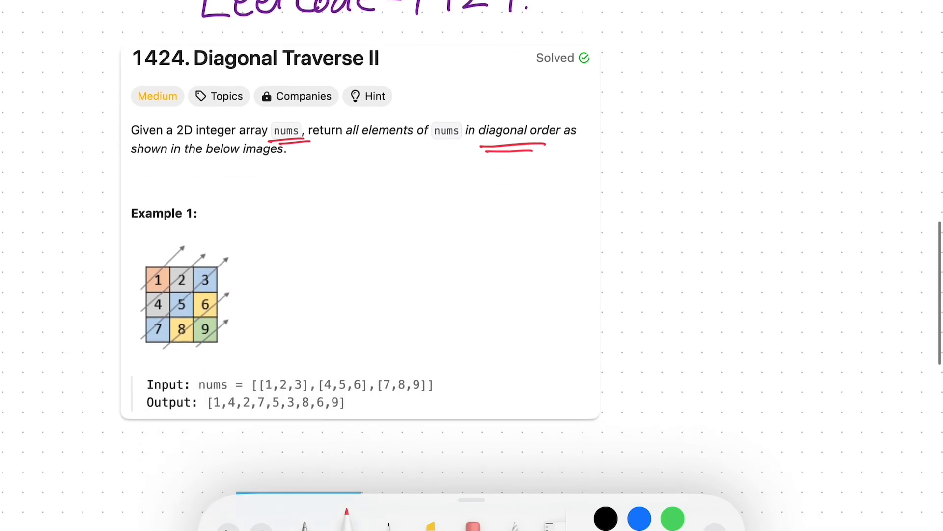
scroll("down", 3)
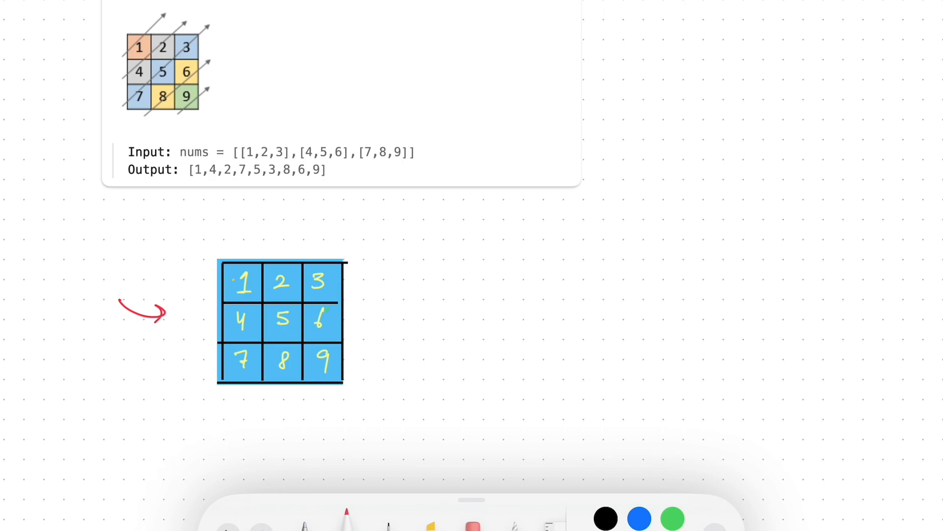
- Draw diagonal arrows across the 1–9 grid and write the traversal 1, 4, 2, 7, 5, 3
left_click_drag(492, 232, 498, 274)
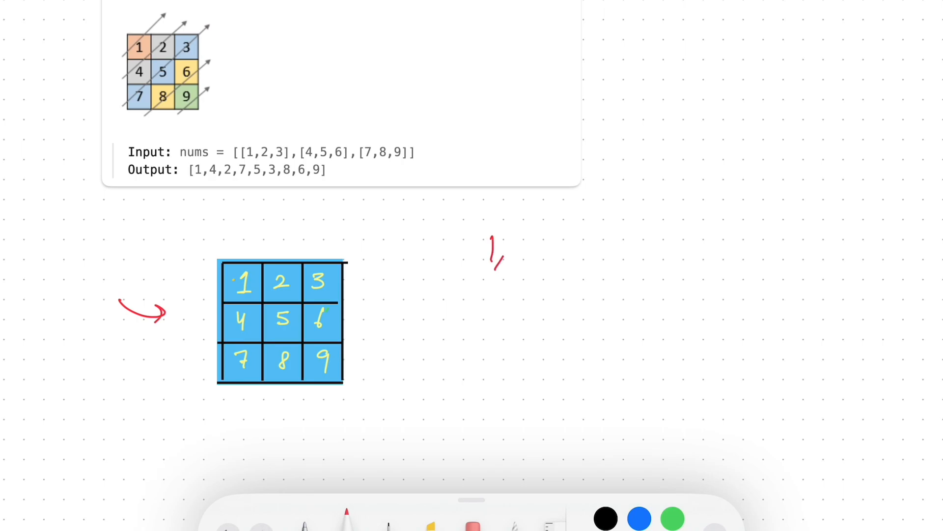
left_click_drag(192, 313, 274, 244)
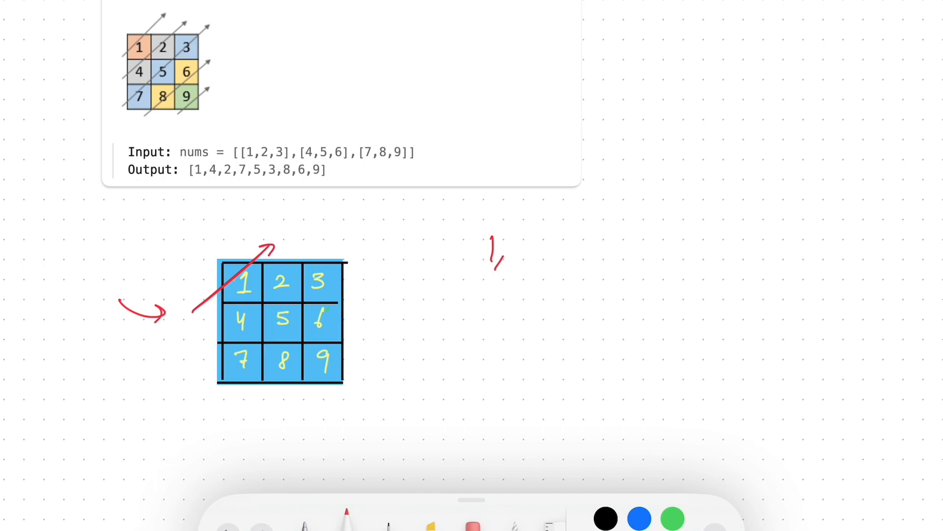
left_click_drag(199, 343, 318, 244)
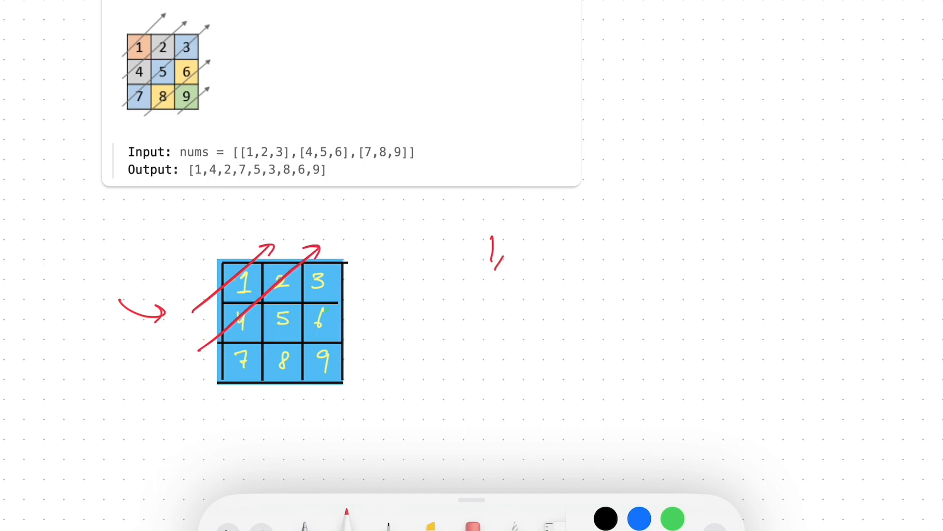
type("4")
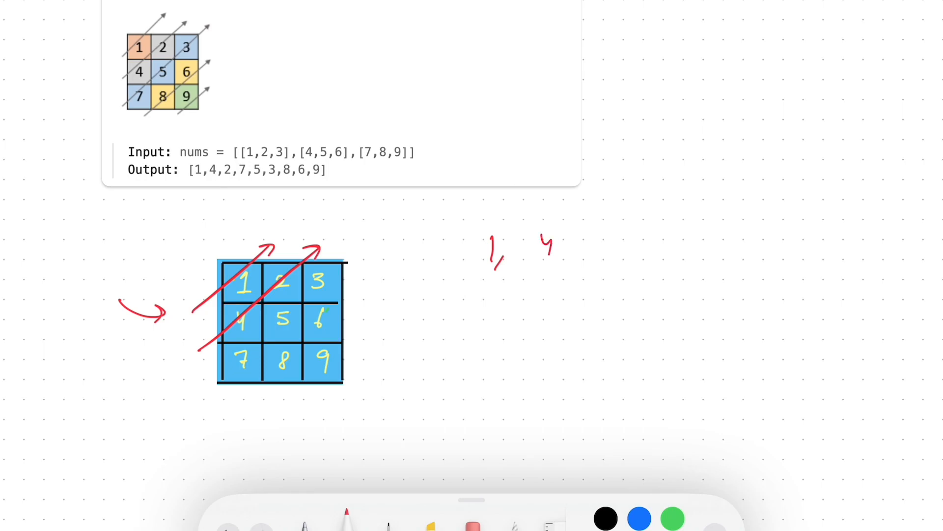
left_click_drag(208, 394, 361, 256)
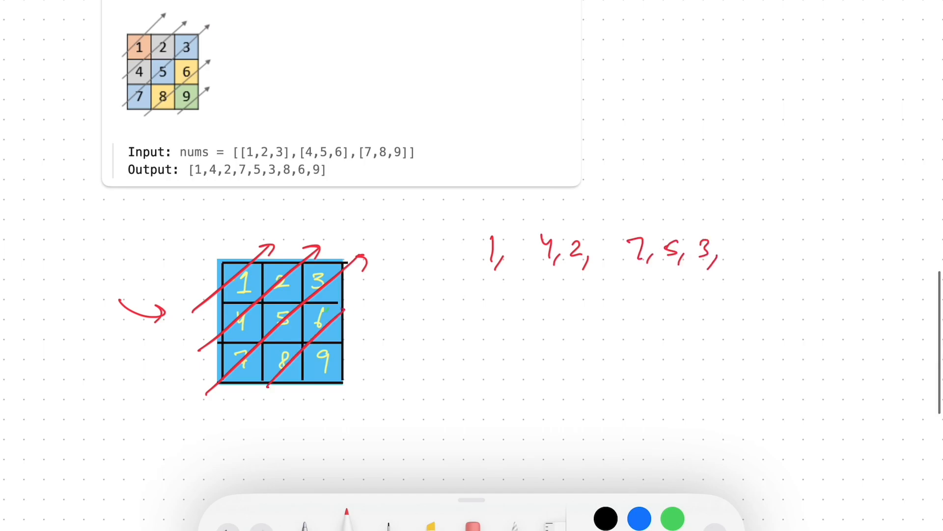
- Finish the list [1, 4, 2, 7, 5, 3, 8, 6, 9] and note (0,0) → circled 0
type("8,6.")
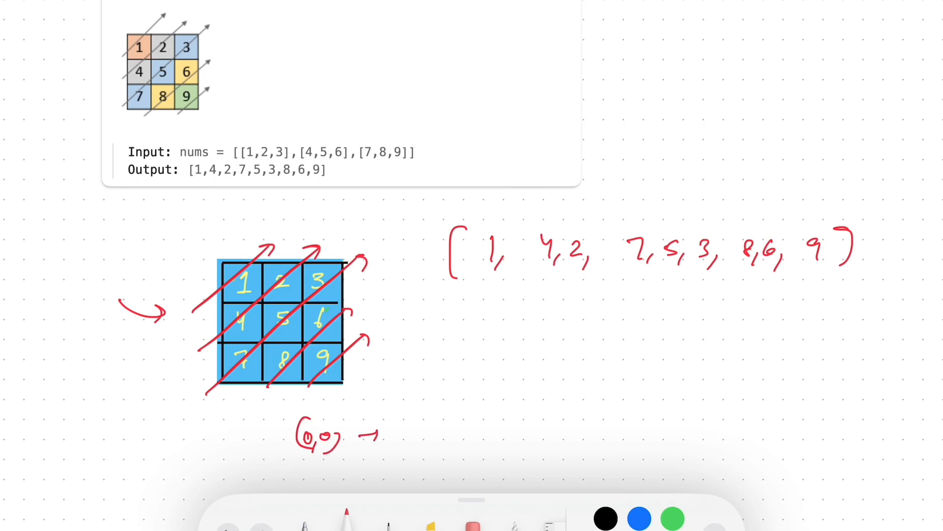
type("0")
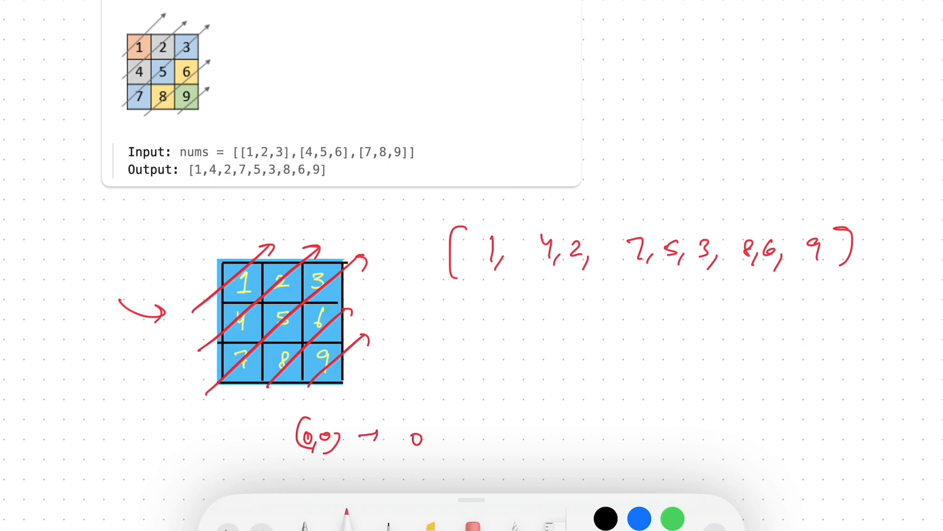
left_click_drag(409, 427, 421, 448)
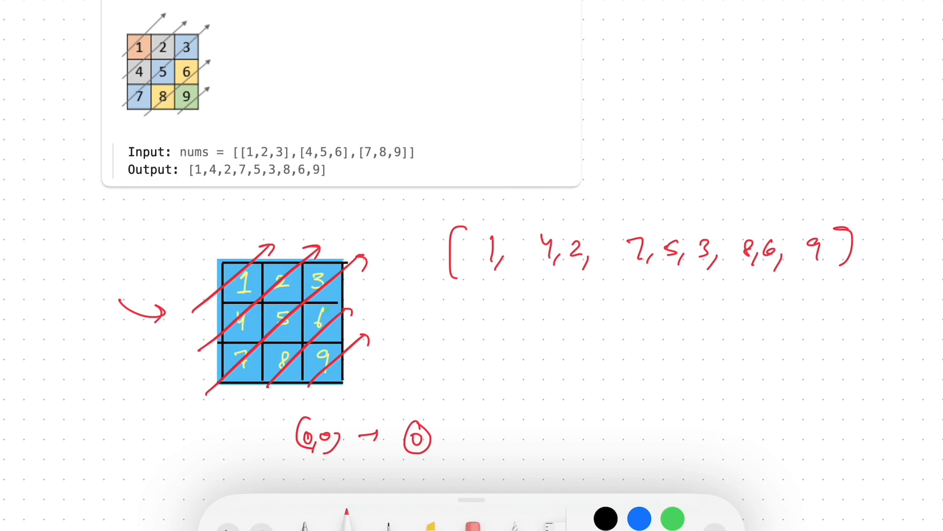
left_click_drag(337, 416, 409, 421)
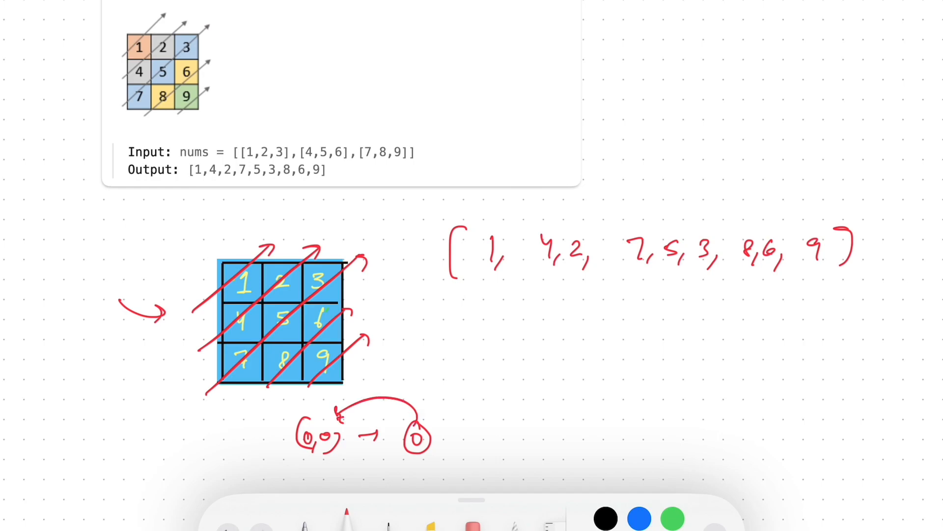
scroll("down", 3)
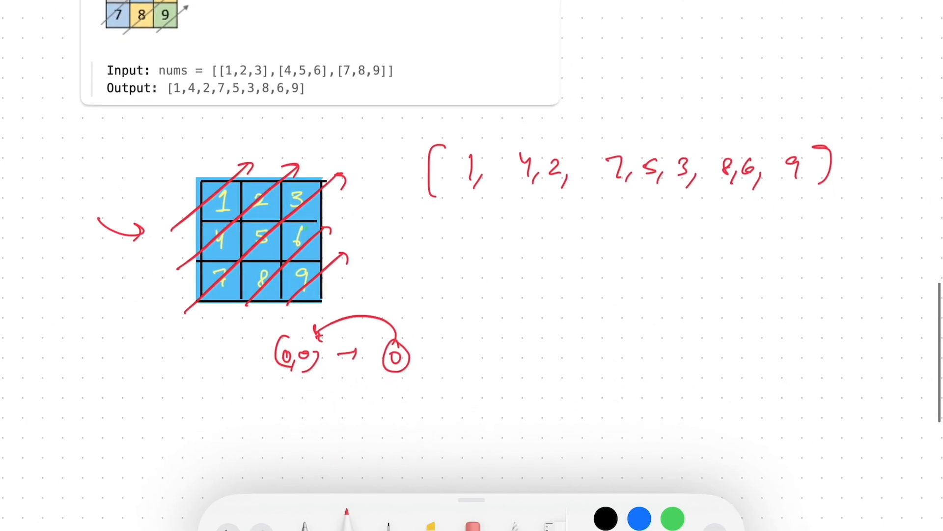
- Write (1,0),(0,1), double-underline them, and draw an arrow to diagonal 1
type("1,0")
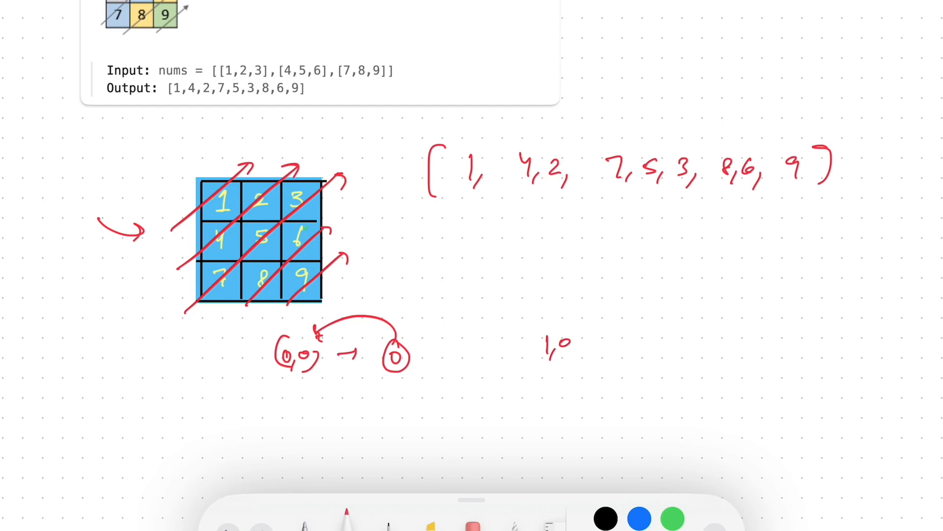
type("(1,0),(0,1)")
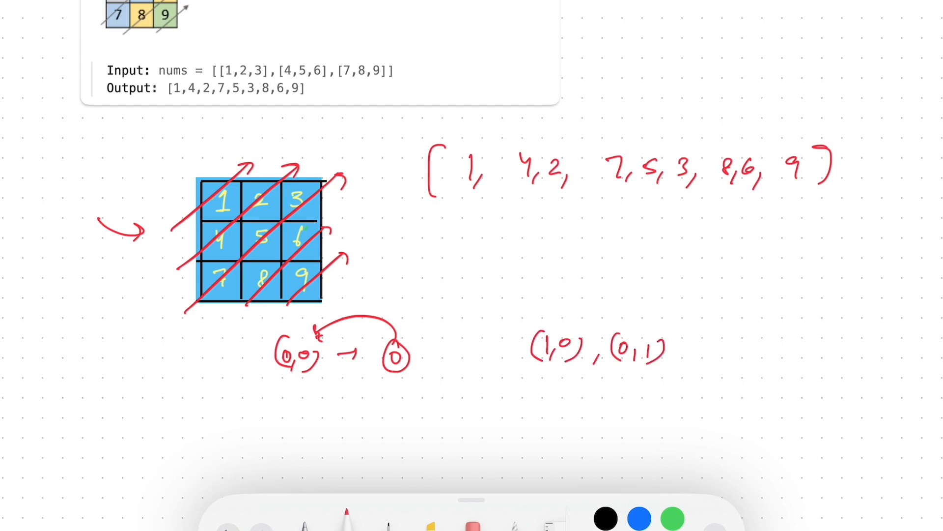
left_click_drag(529, 373, 649, 373)
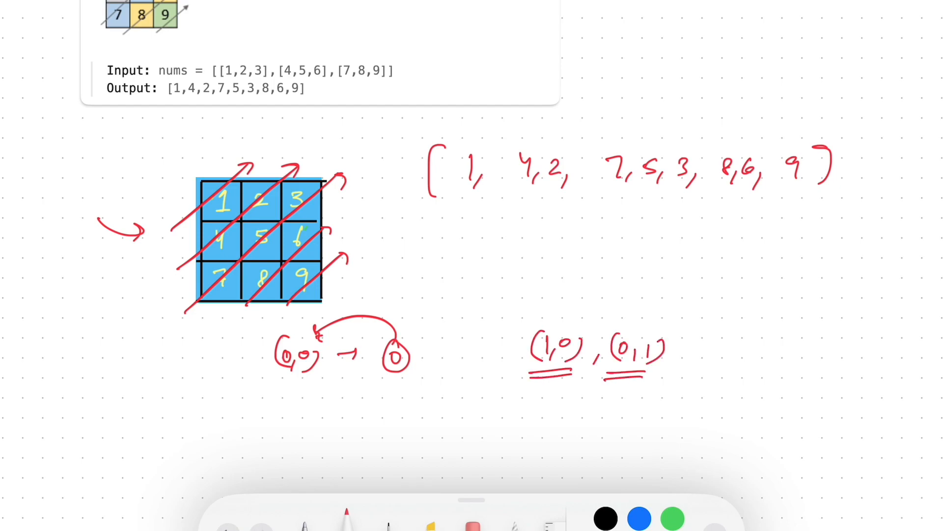
left_click_drag(686, 354, 758, 353)
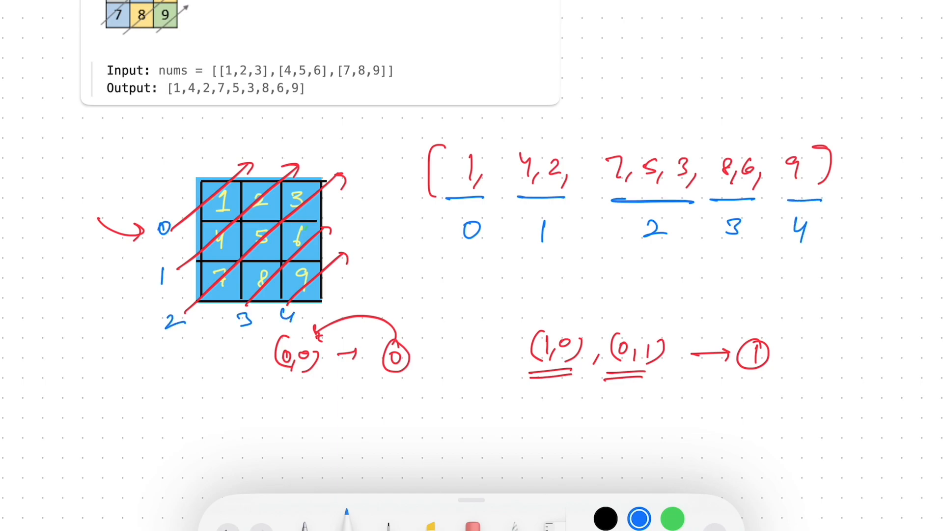
- Write '① sort on basis of Diagonals' in blue below the board
scroll("down", 3)
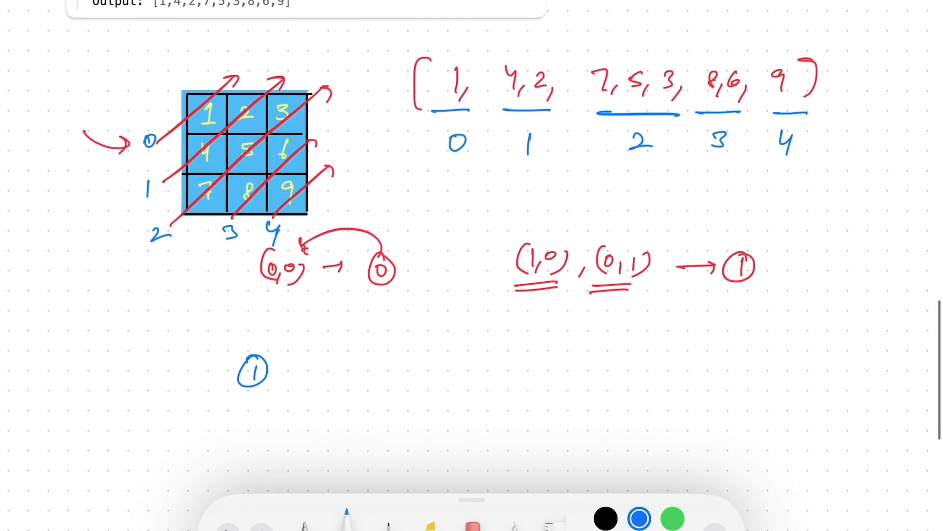
type("sort o")
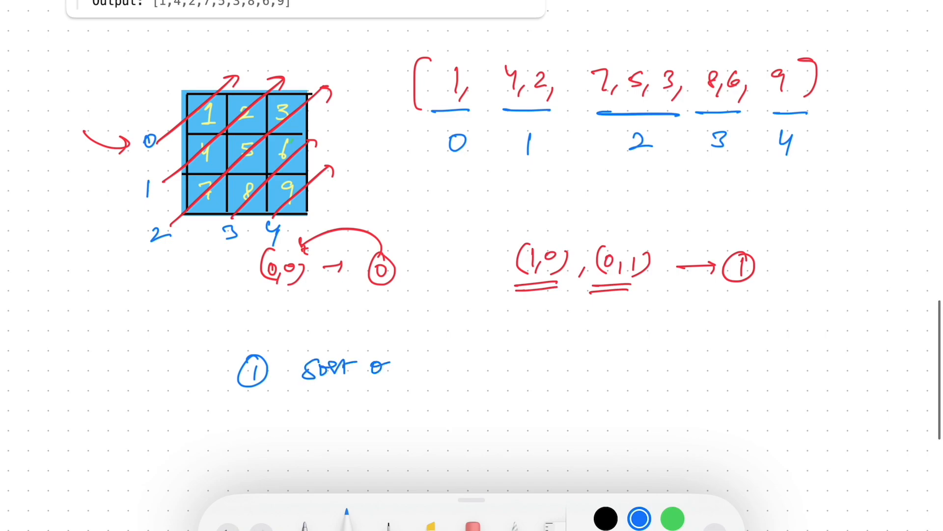
type("on basis of")
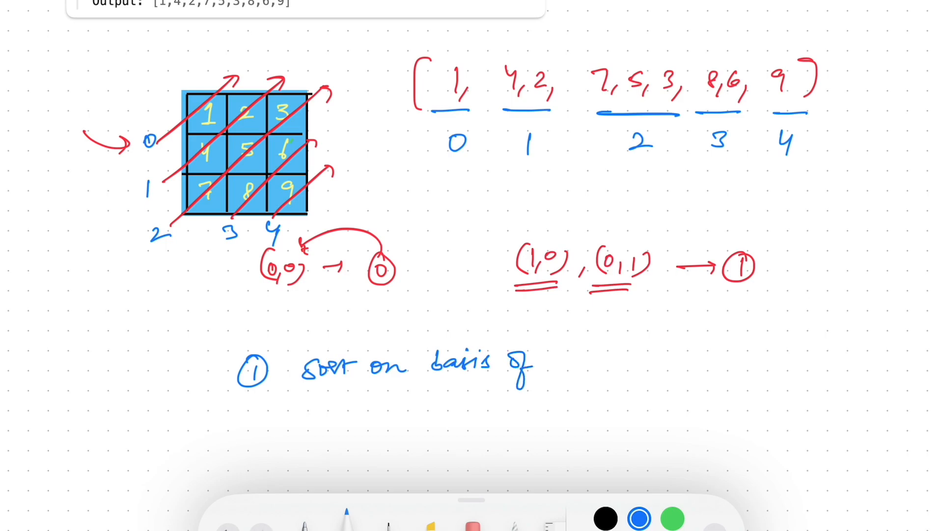
type("Diagonals")
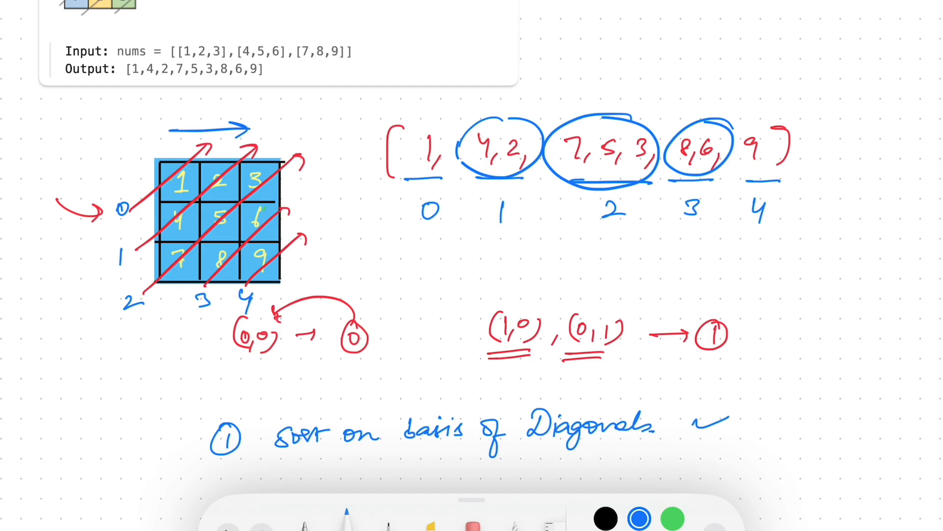
- Label the col (j) axis, then write a circled 2 with 'col. inc.'
type("col.(j")
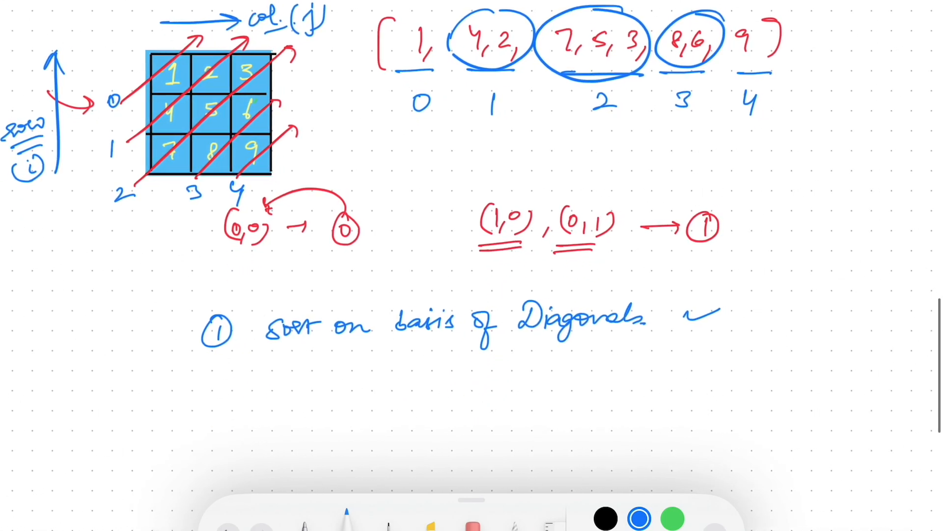
type("2")
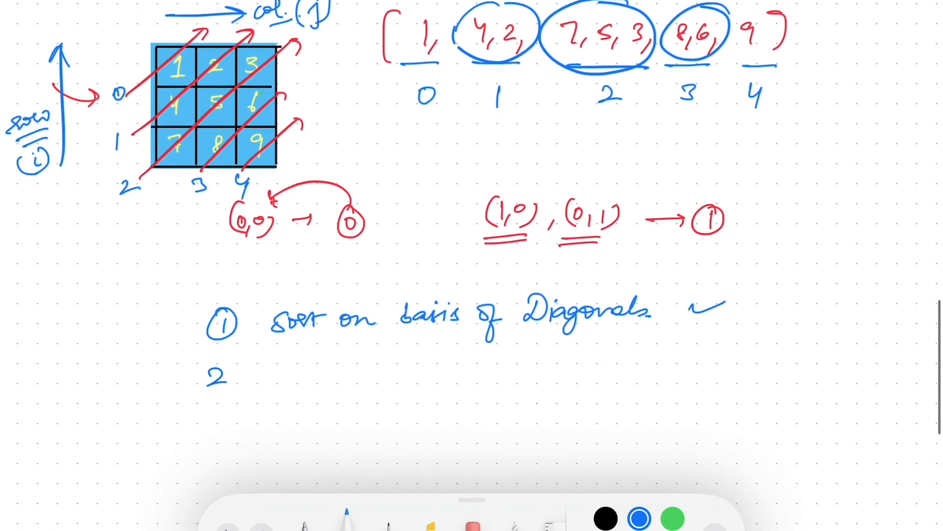
left_click_drag(213, 373, 301, 379)
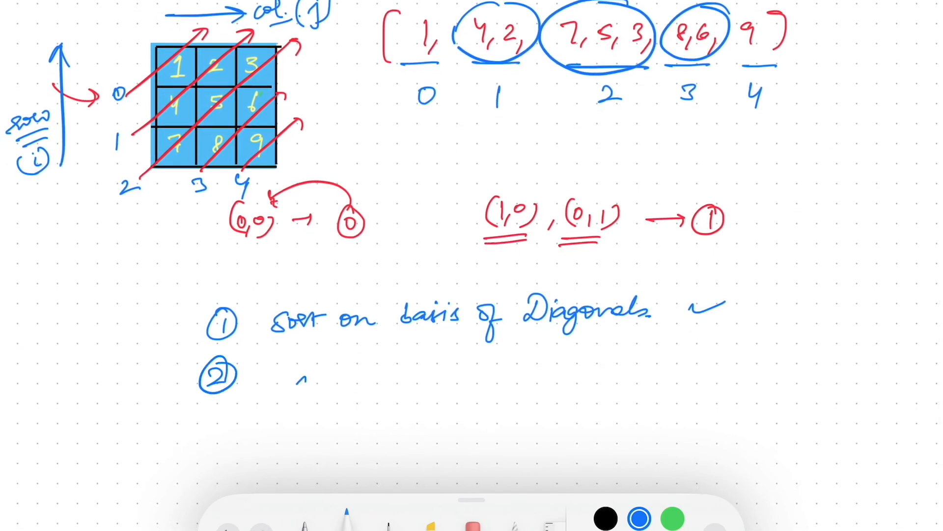
type("col. is")
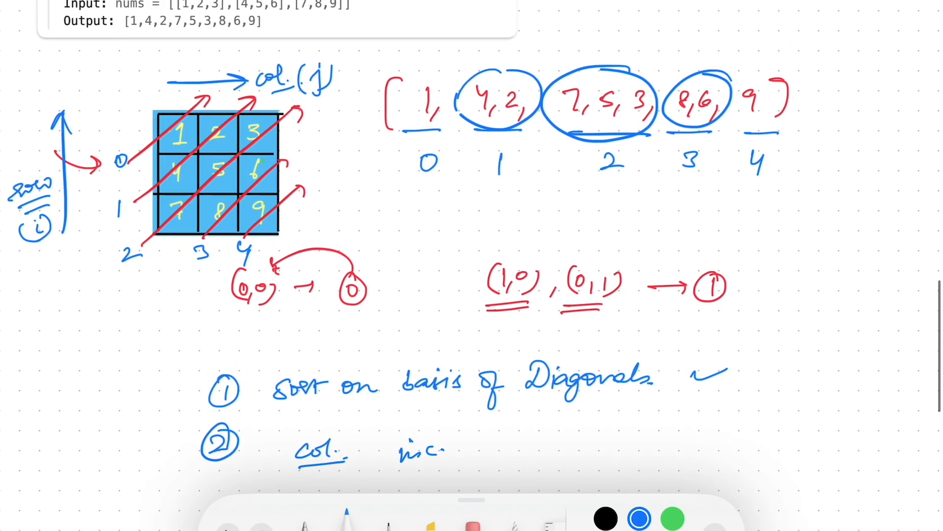
- Write sort keys (i+j) and j with ascending arrows, indexing the 7,5,3 diagonal
scroll("down", 3)
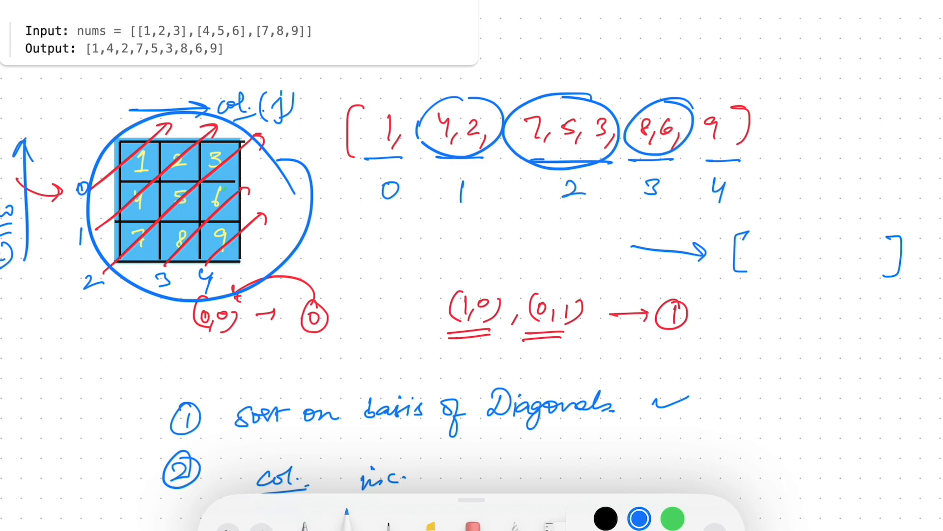
left_click_drag(819, 276, 820, 310)
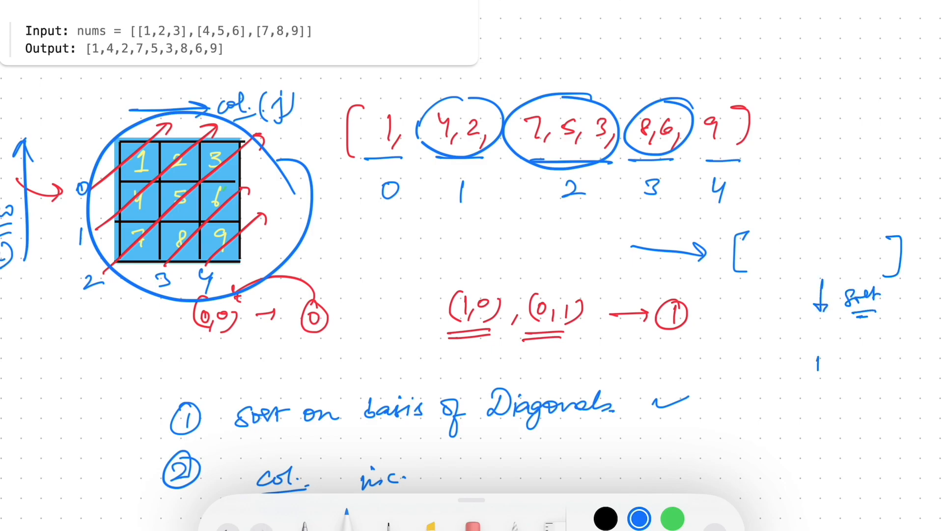
type("(i+j)")
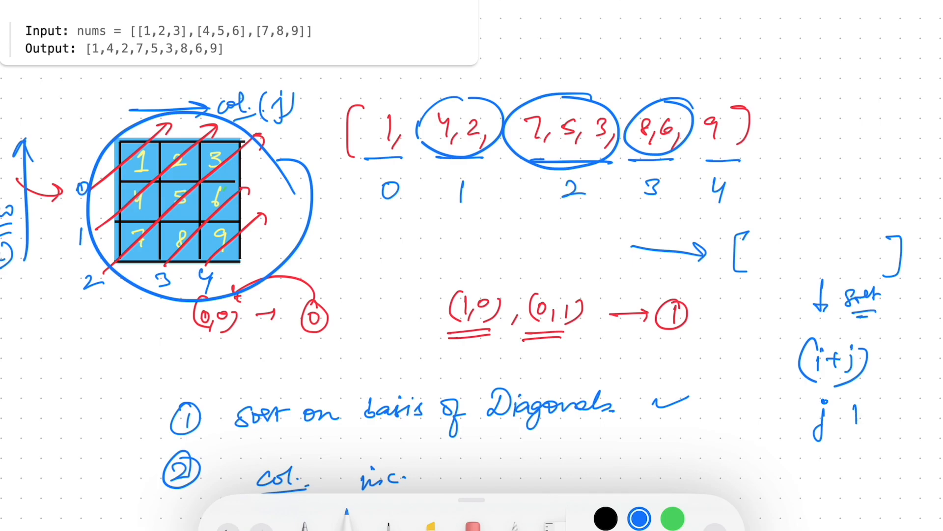
left_click_drag(893, 373, 893, 346)
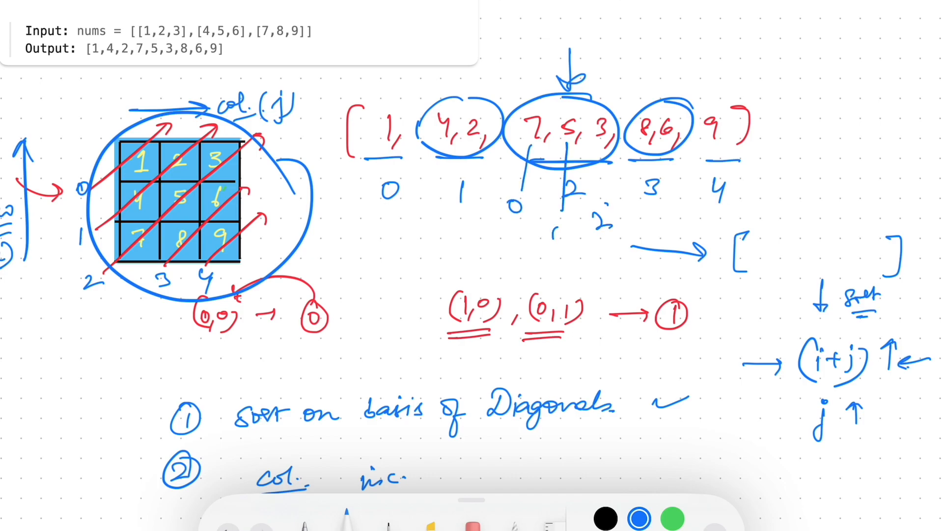
scroll("down", 3)
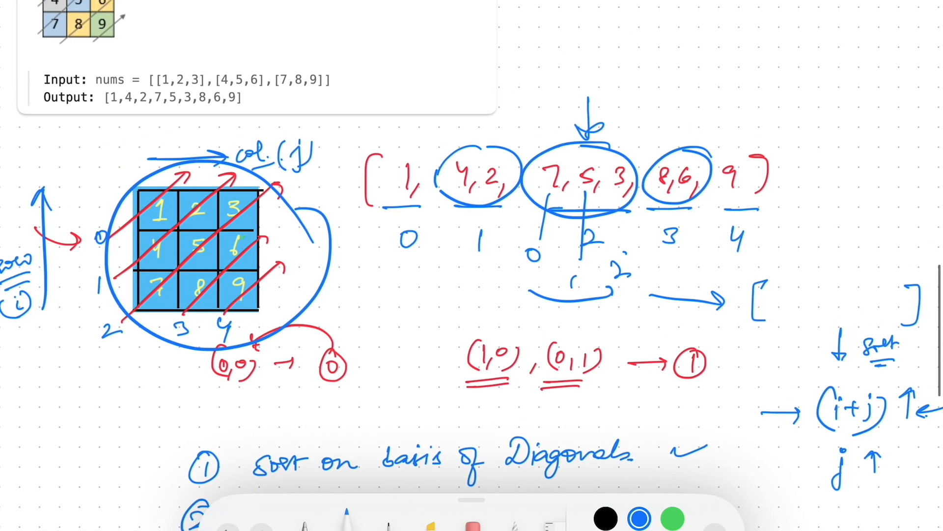
scroll("down", 3)
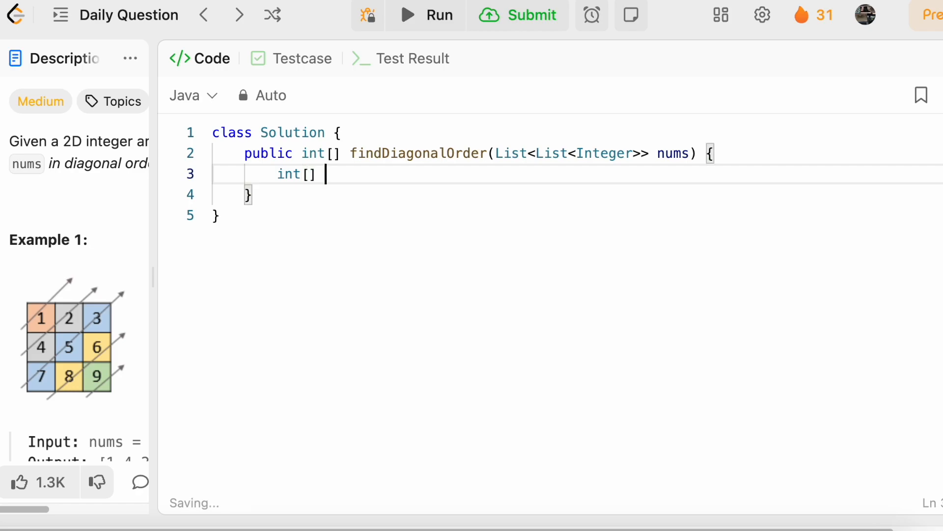
- Add a '// col, (i+j), val' comment and declare an ArrayList of int arrays
type("//")
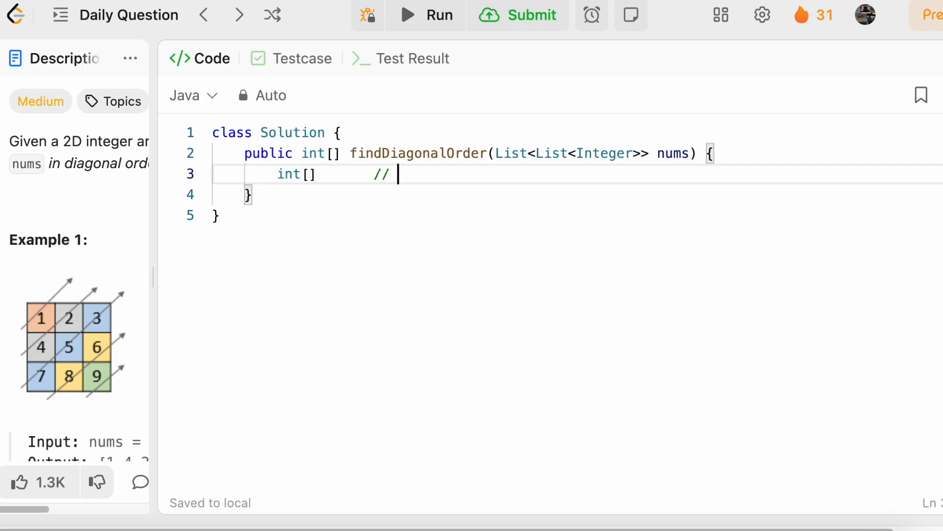
type("col,")
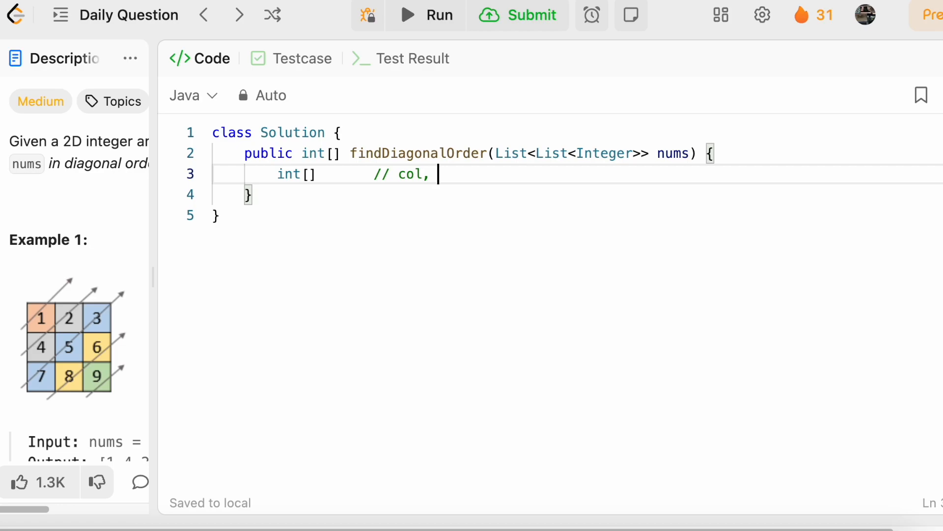
type("(i+j)")
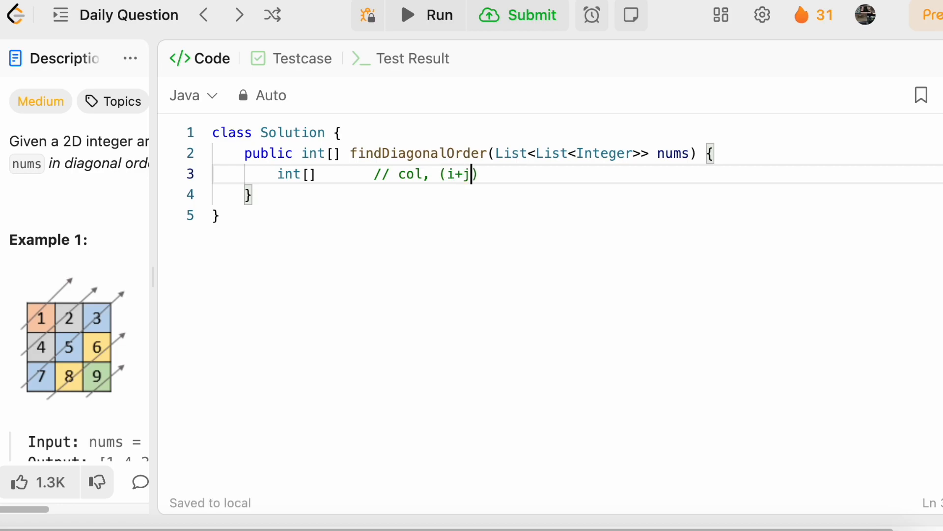
type(",")
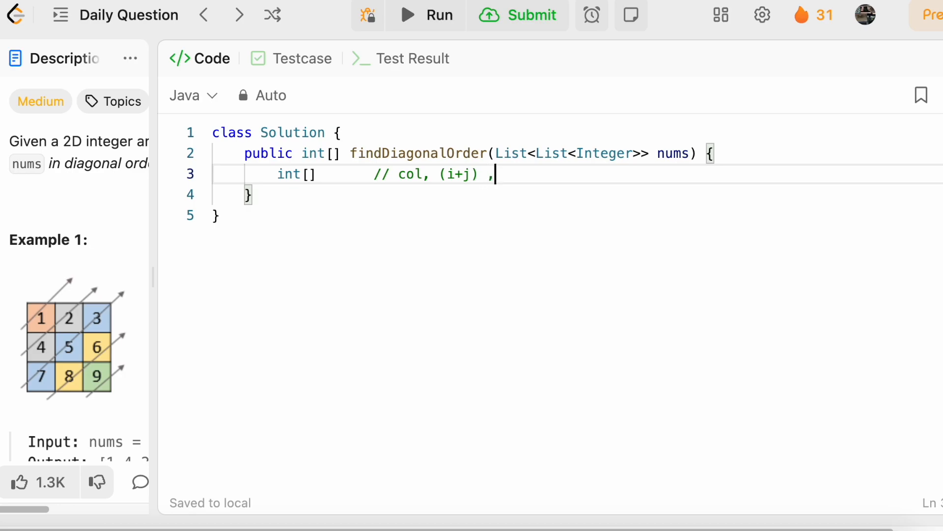
type("val")
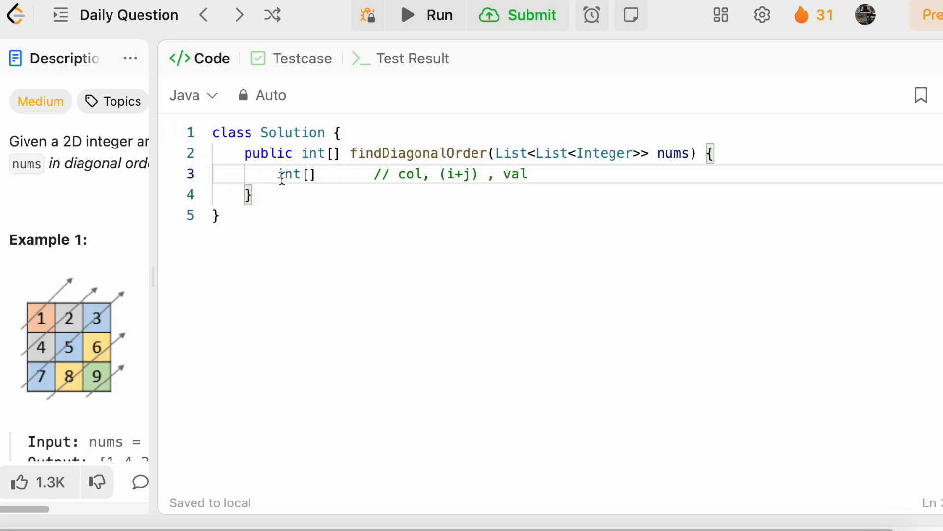
type("List<")
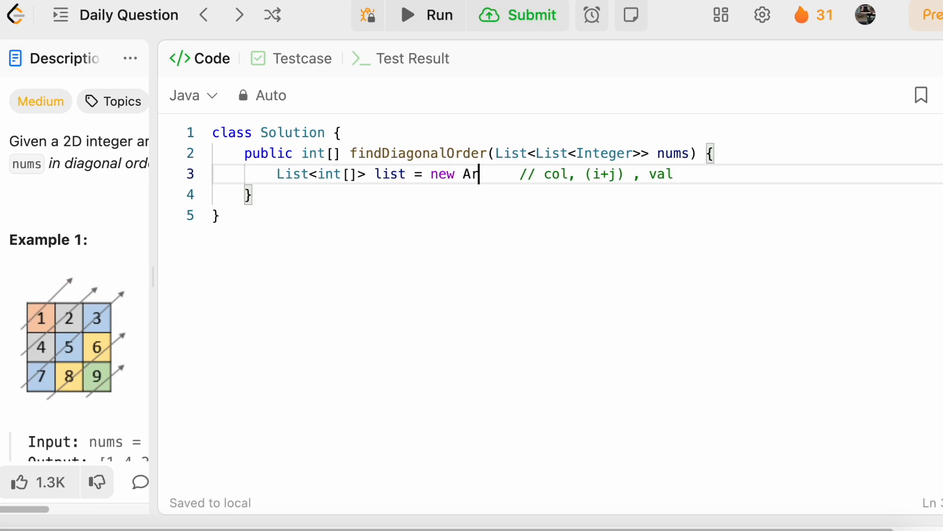
type("rayList<>();")
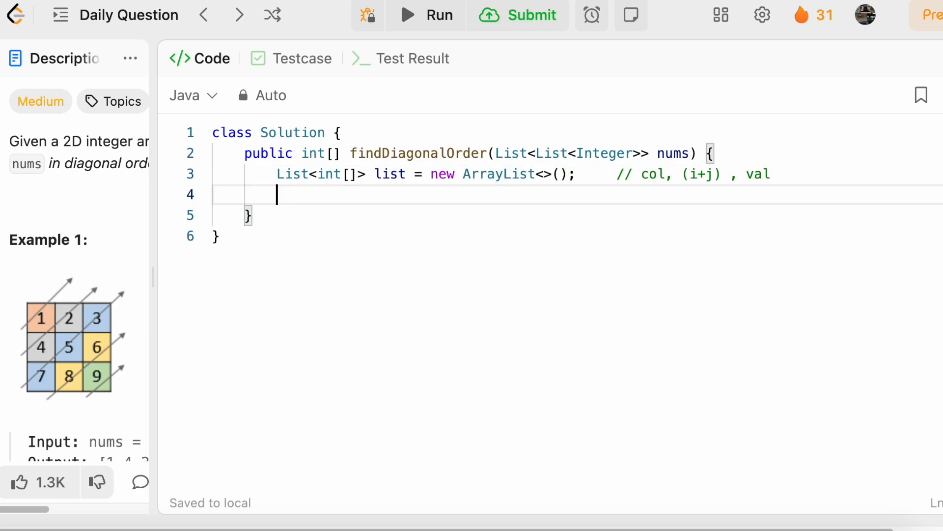
- Write nested loops over i < nums.size() and j < nums.get(i).size()
type("for(int i=0;")
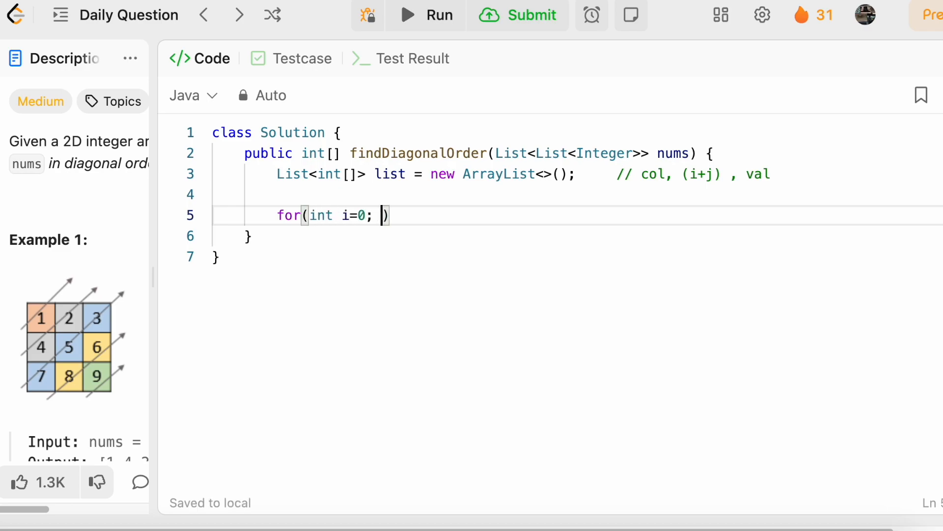
type("i<nums.l")
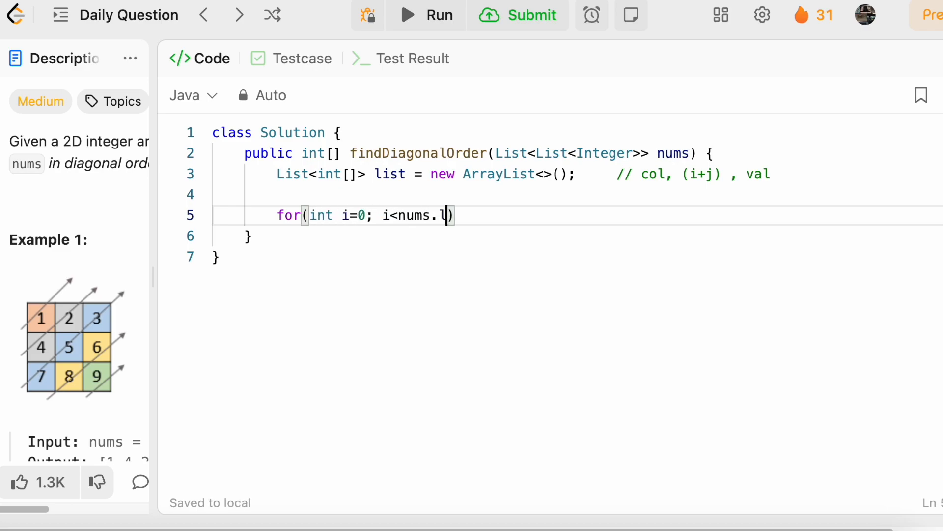
type("si")
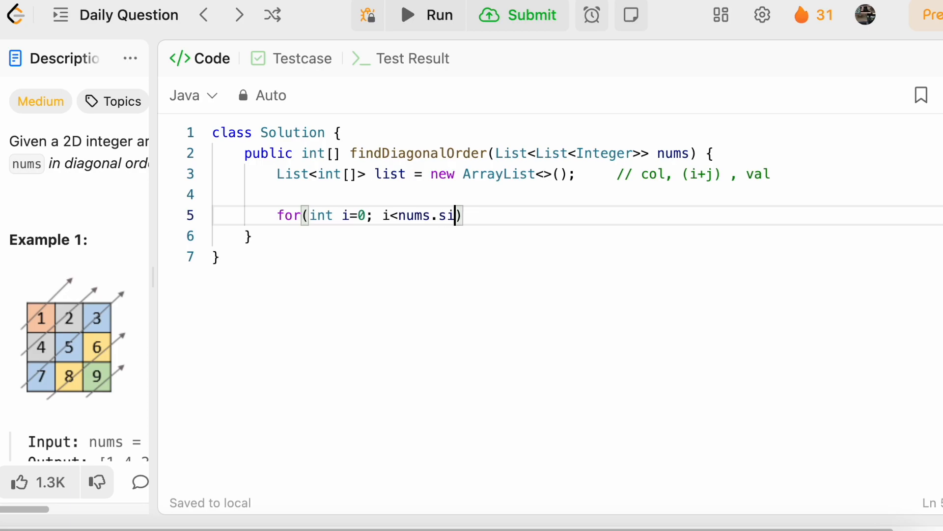
type("ze(); i++")
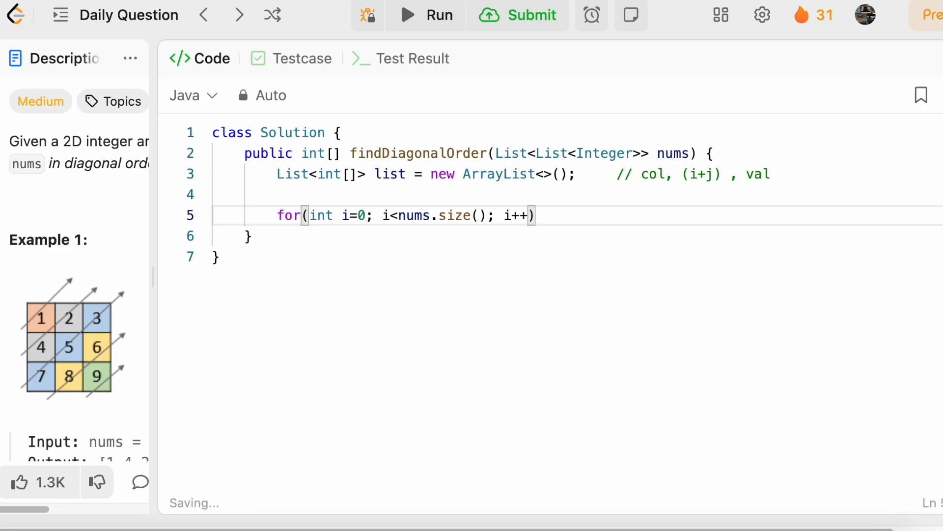
type("{}")
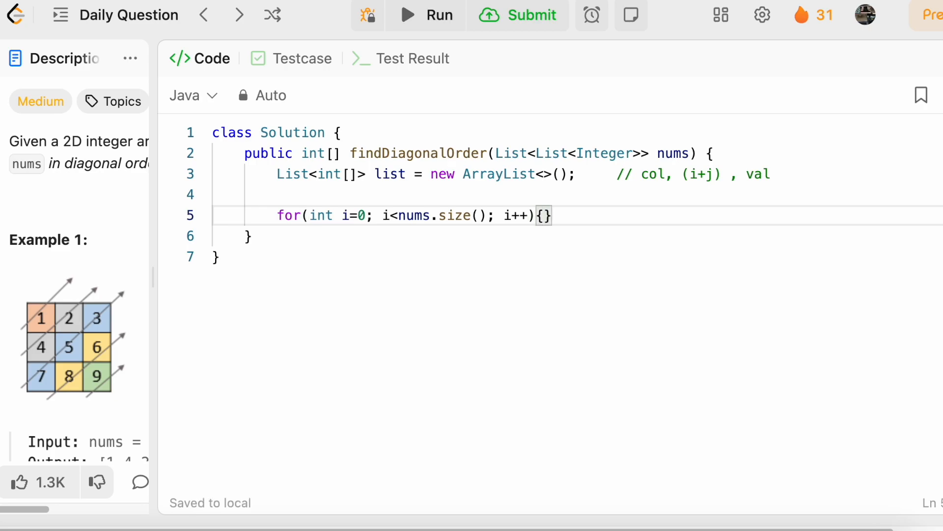
type("for(int j=0;")
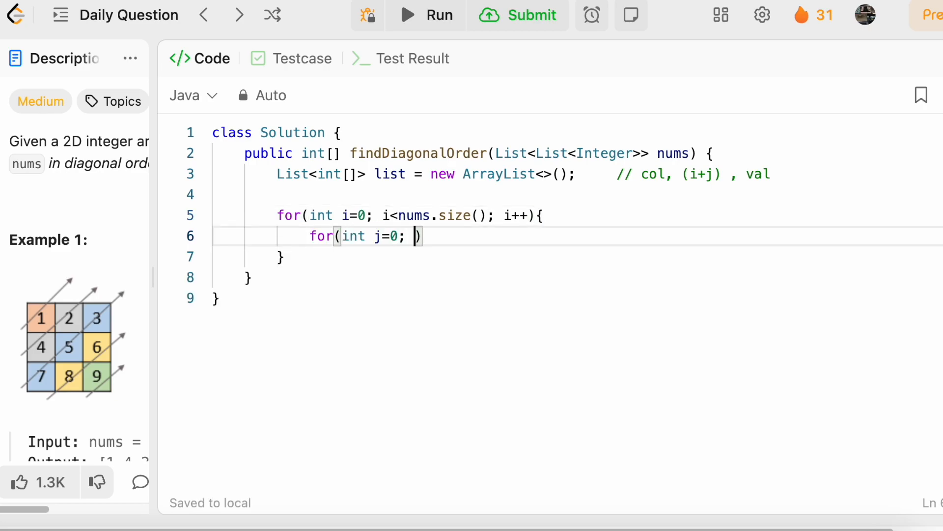
type("j<nums.")
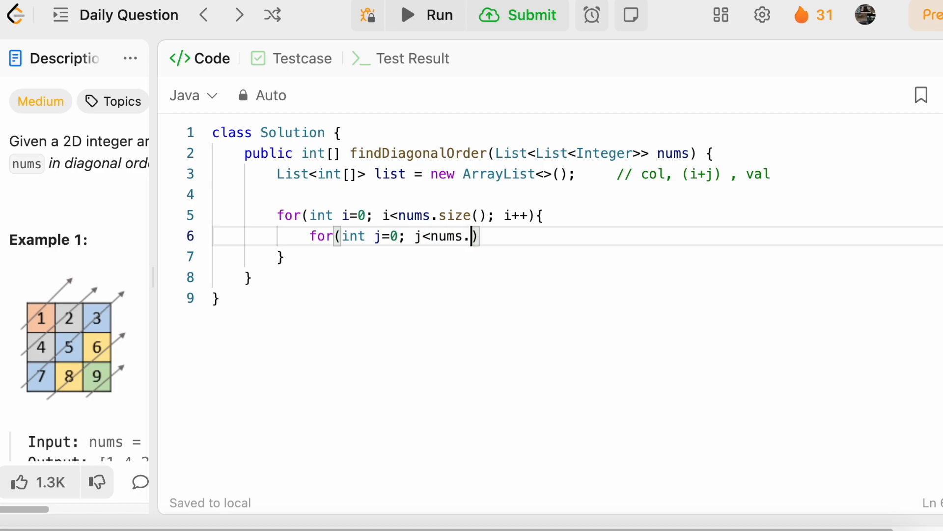
type("get(i).size(); j++){")
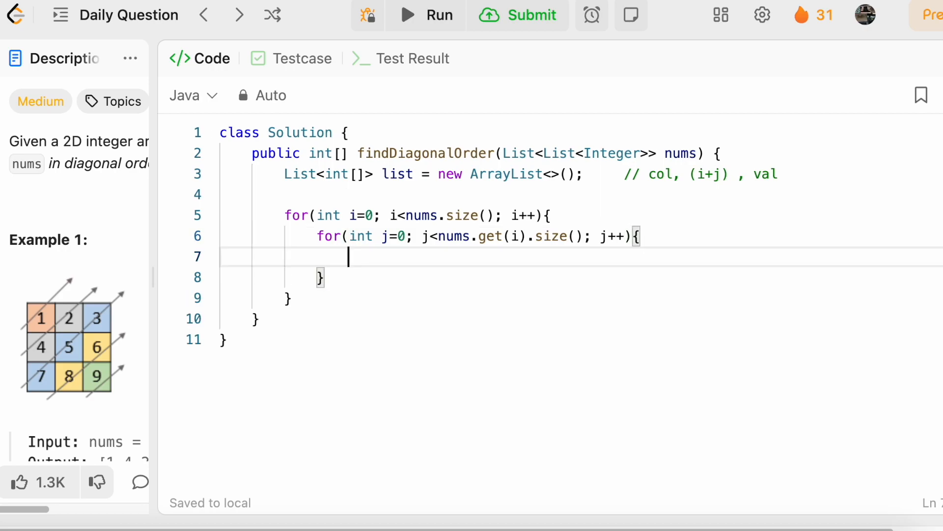
mouse_move(379, 258)
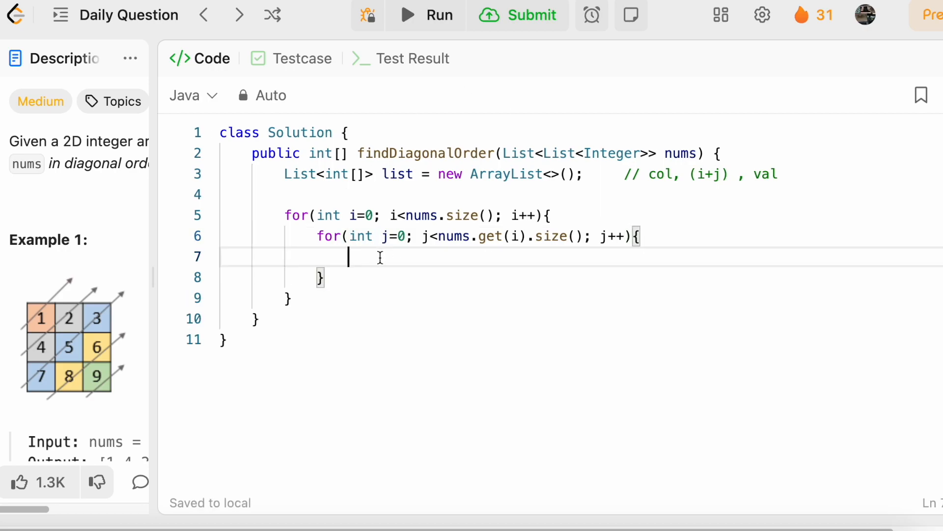
- Add new int[]{j, (i+j), nums.get(i).get(j)} to the list for each element
type("list.add(")
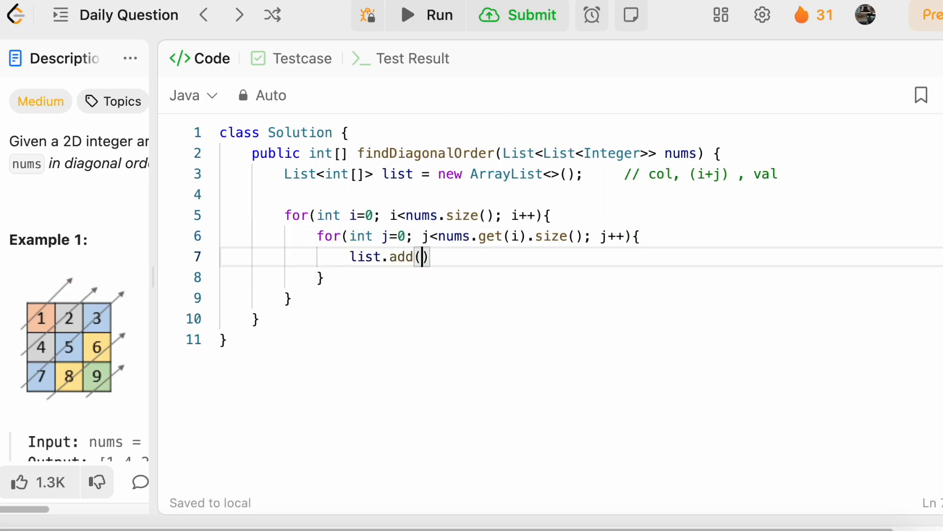
type("new int[]{{}")
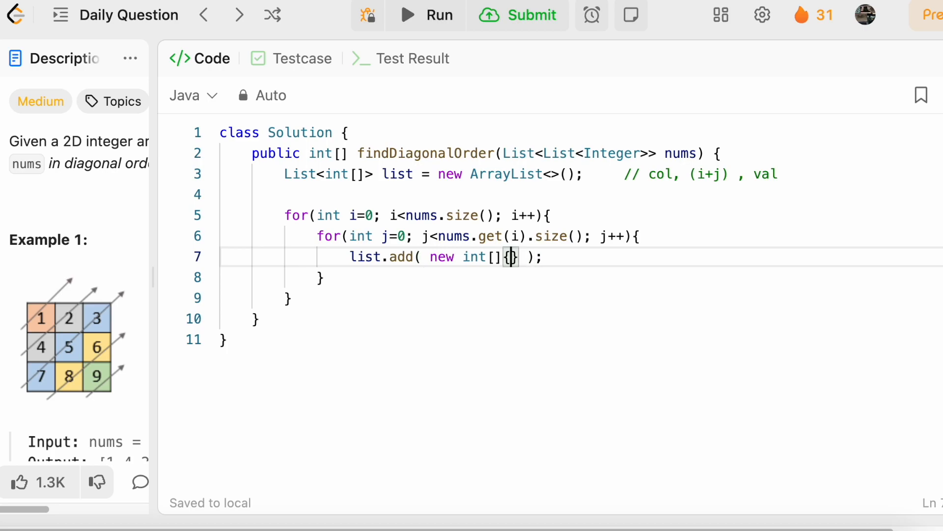
type("j,")
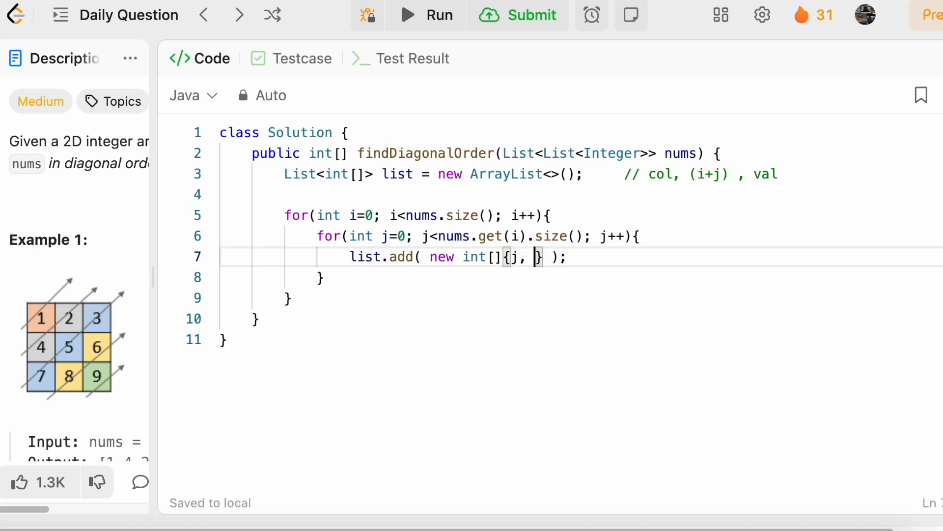
type("(")
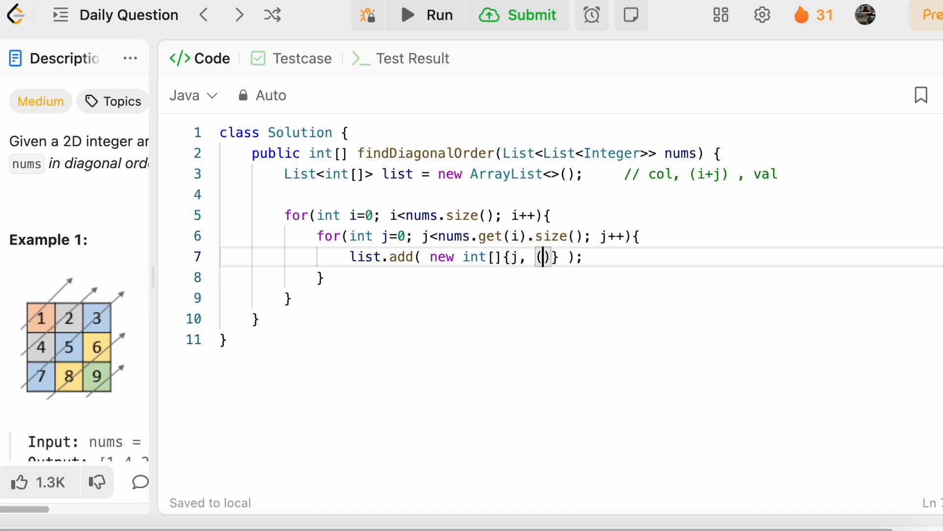
type("(i+j),")
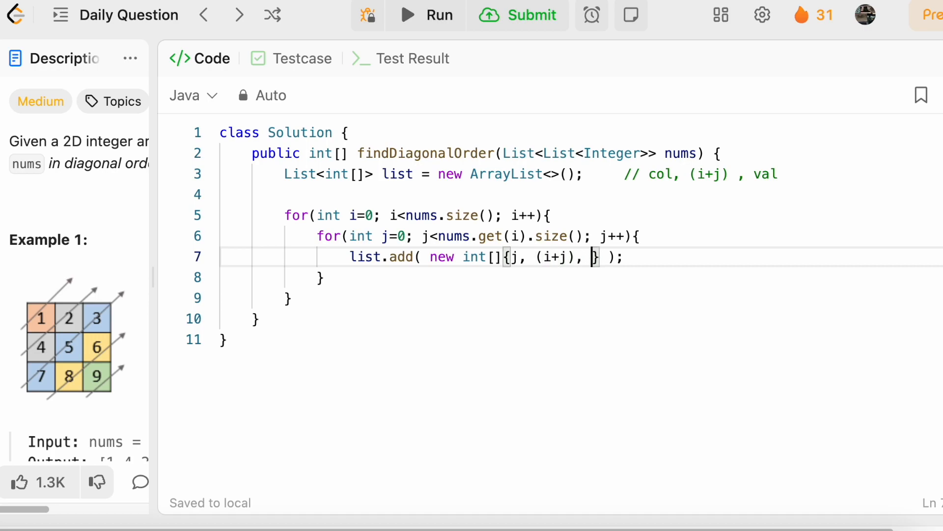
type("nums")
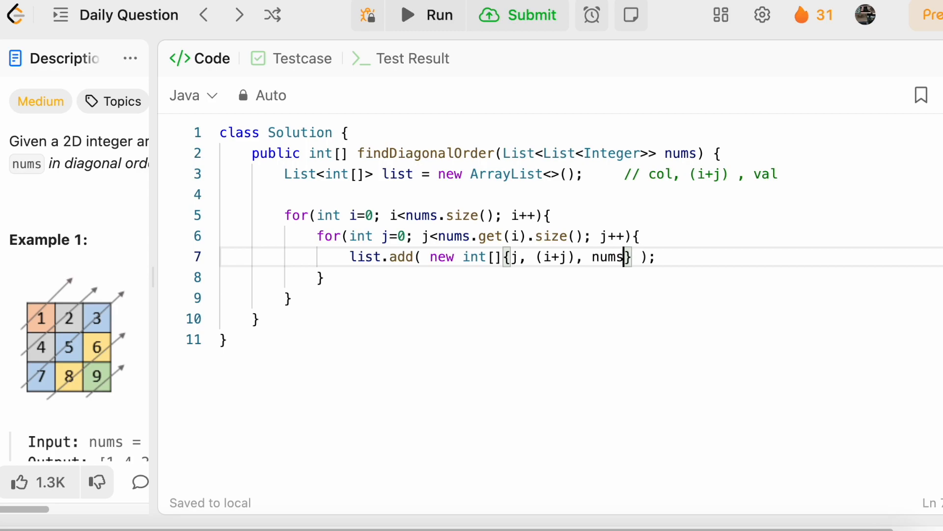
type(".get(i0)")
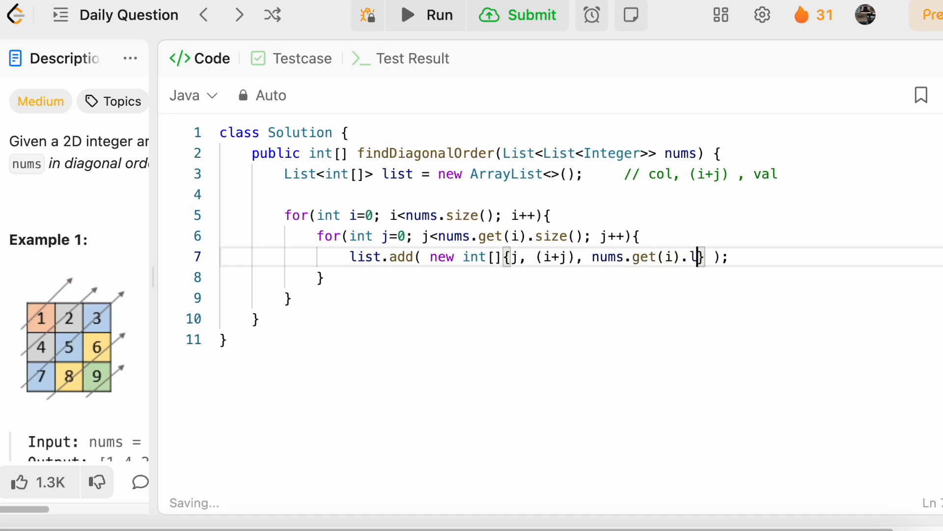
type("get(j)")
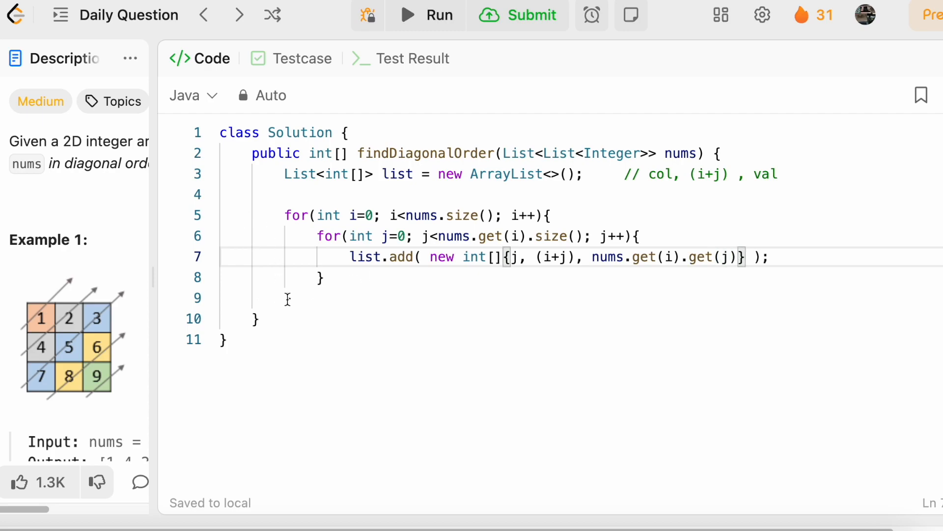
key("enter")
type("}")
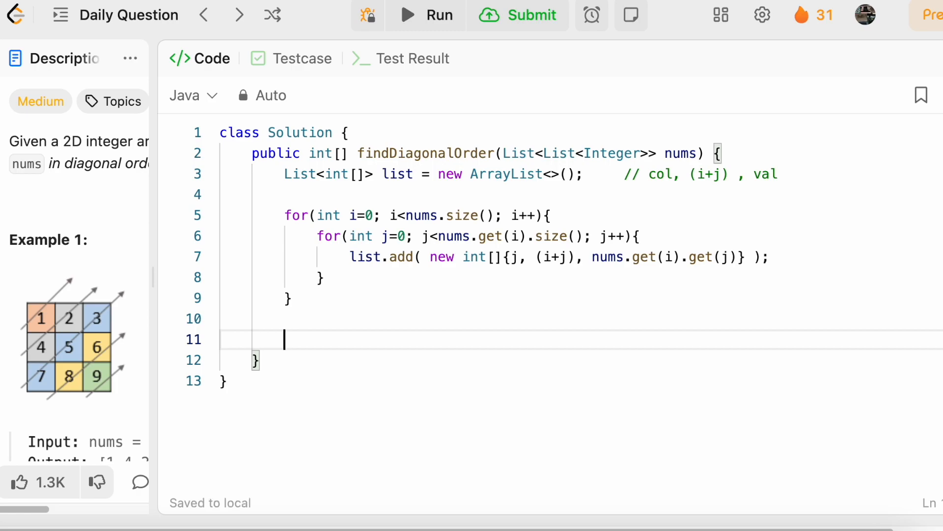
- Start Collections.sort on the list with a Comparator<int[]> comparing o1[1] and o2[1]
type("Collections.sort(list,")
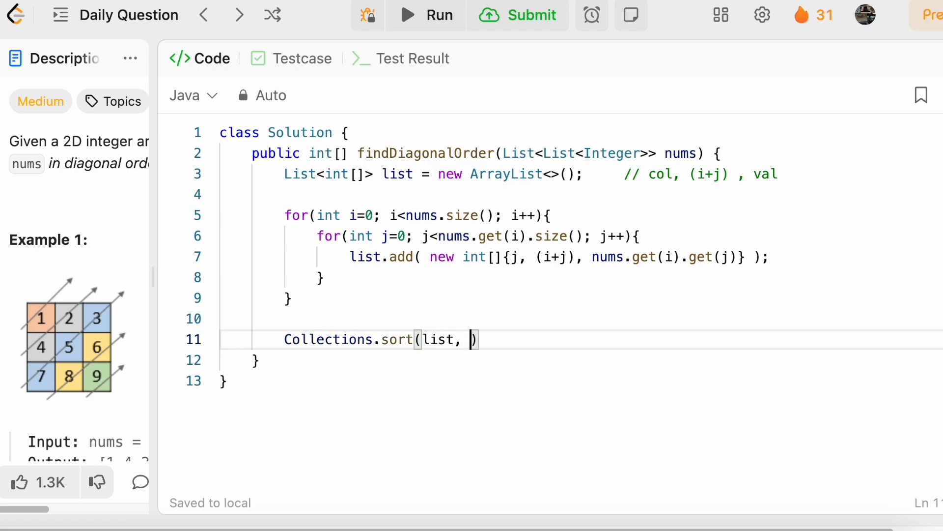
type("new Comparato")
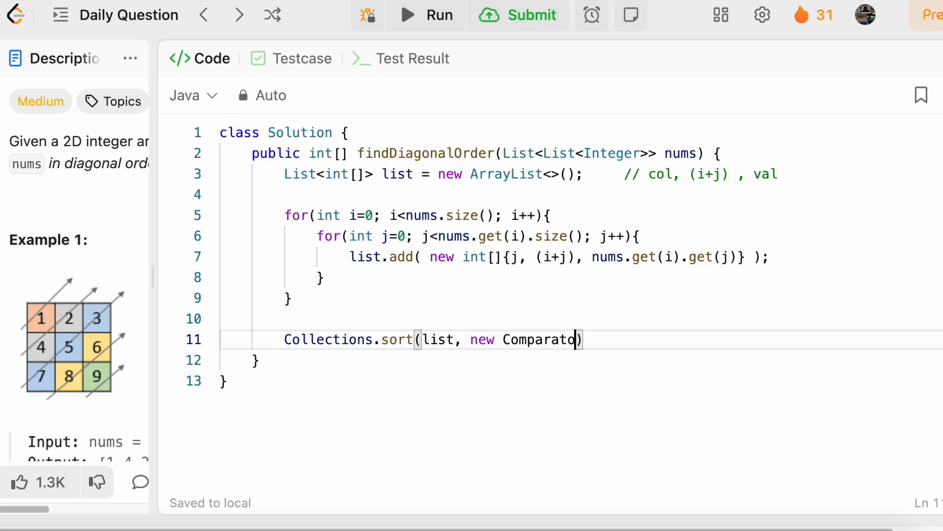
type("r<int[]>(")
type("if(o1[1")
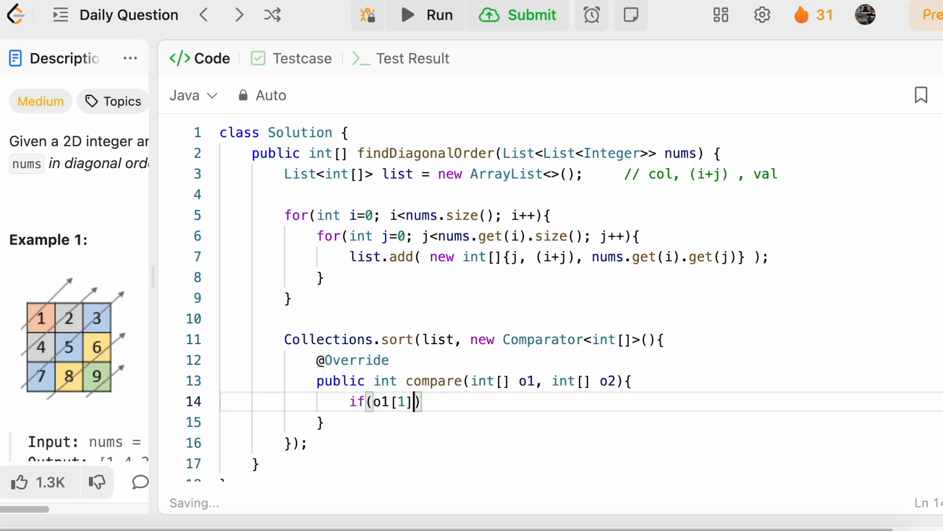
type("== o2]")
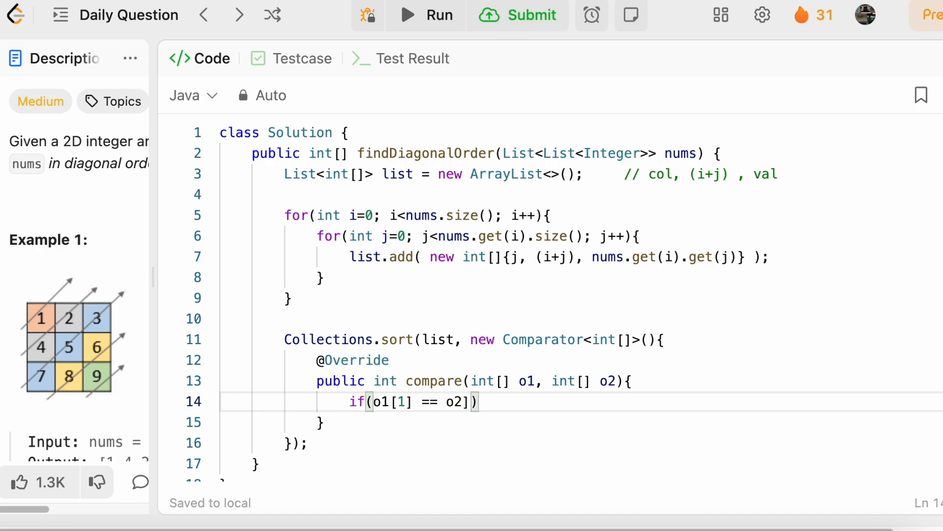
type("[1]")
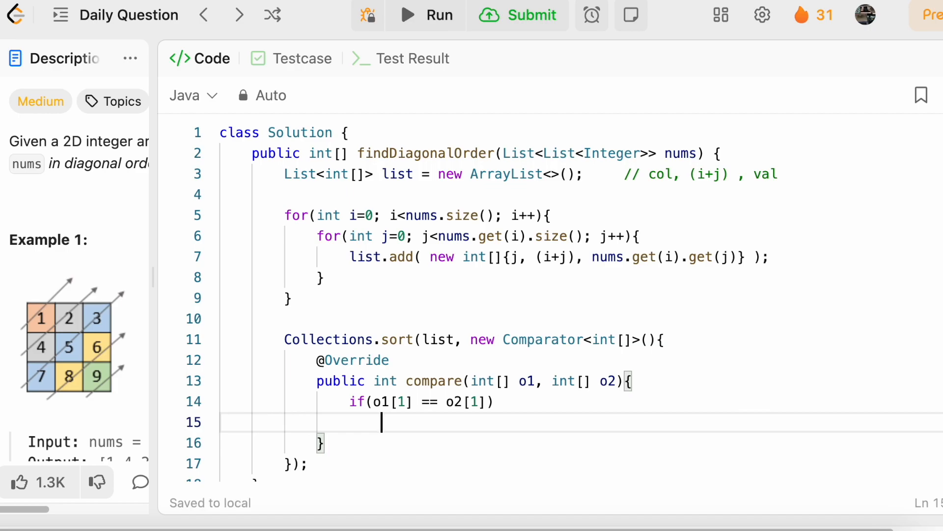
- Return o1[0]-o2[0] when diagonals match, otherwise o1[1]-o2[1]
type("return o1")
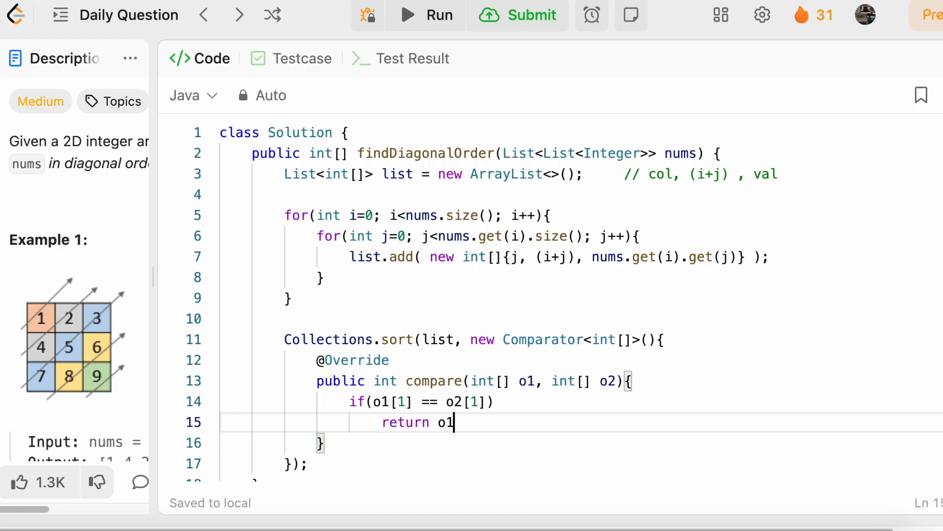
type("[0]-")
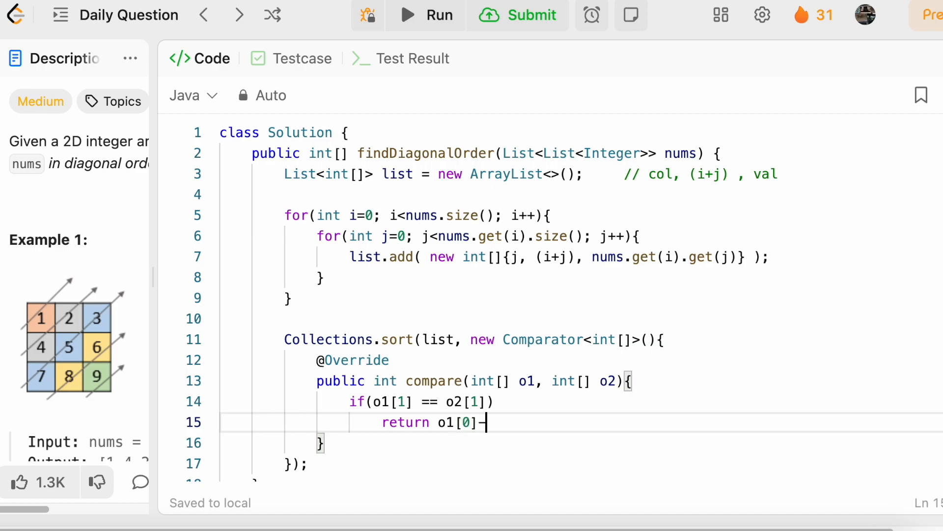
type("p")
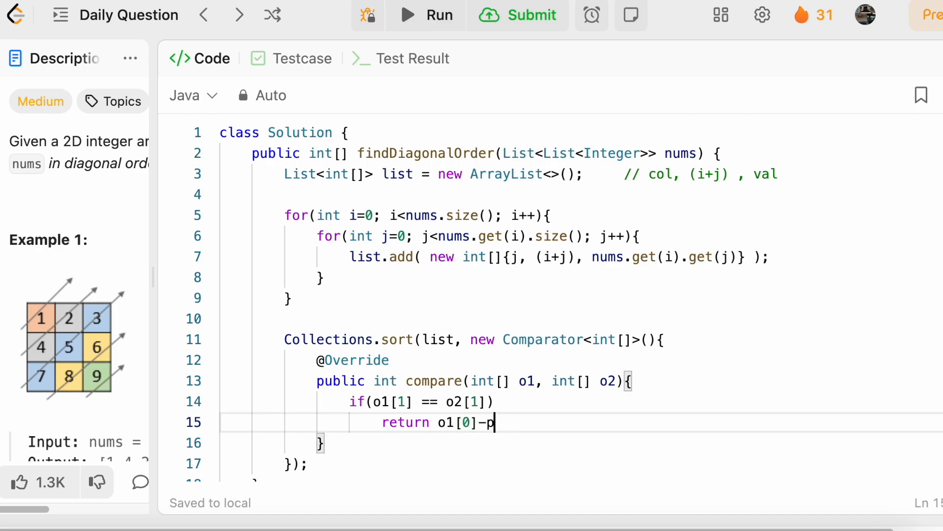
type("2")
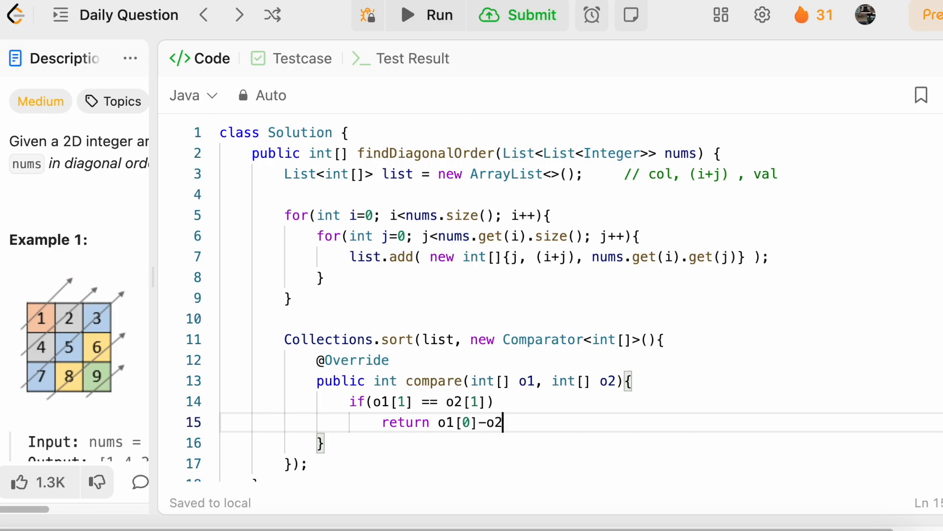
type("[0];")
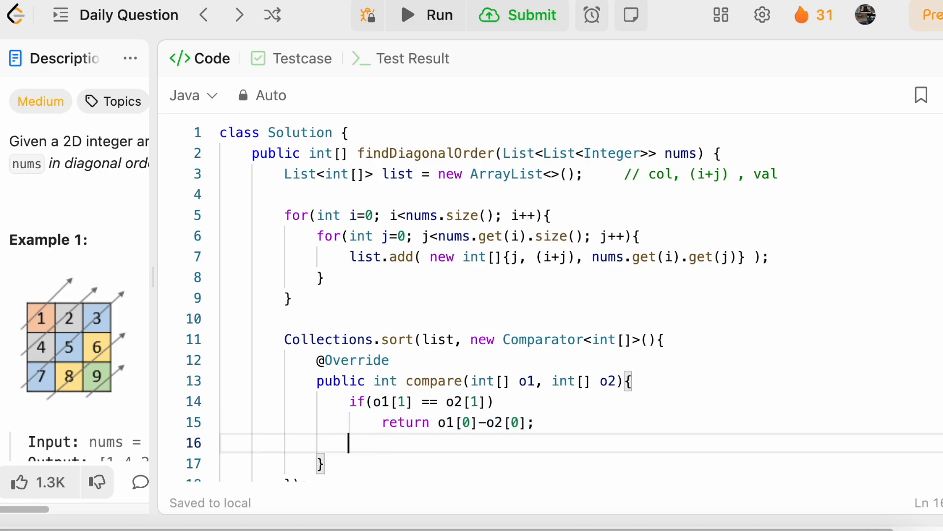
type("return []")
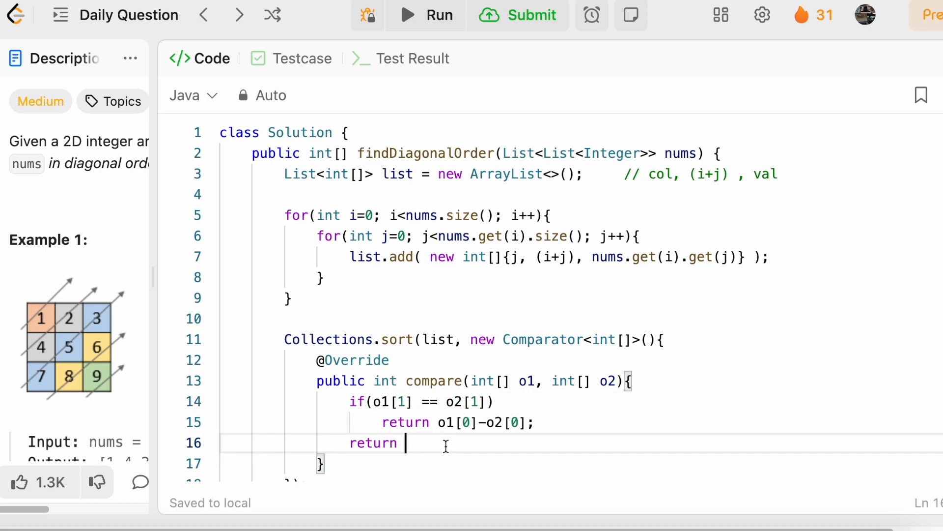
type("o1[1] - o2[1]")
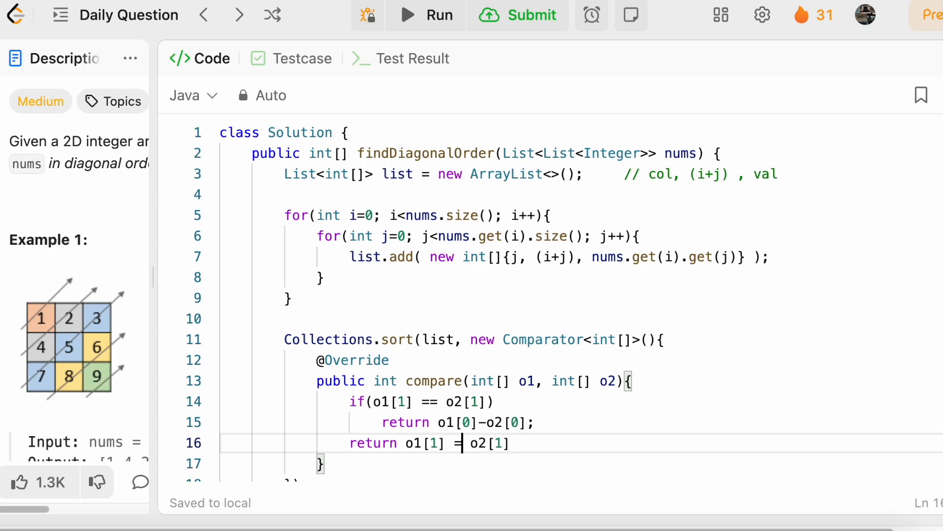
type("- o2[1];")
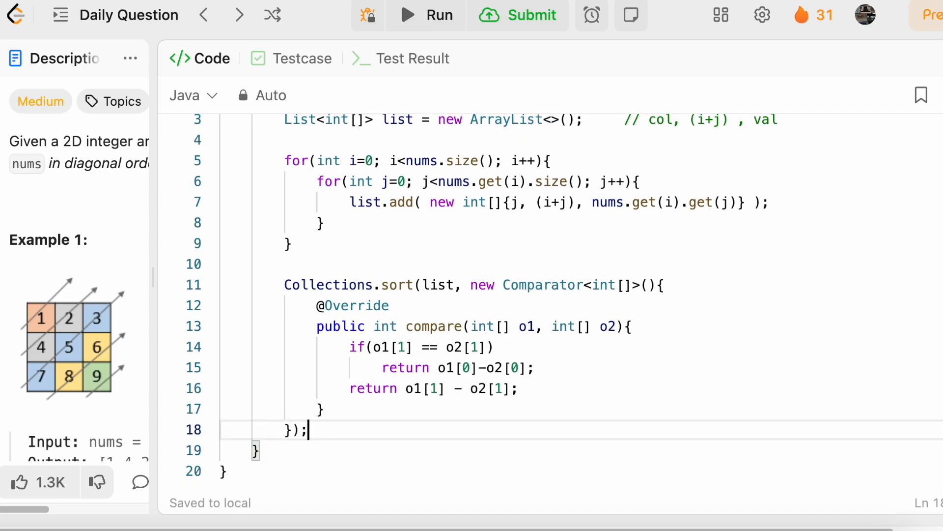
type("in")
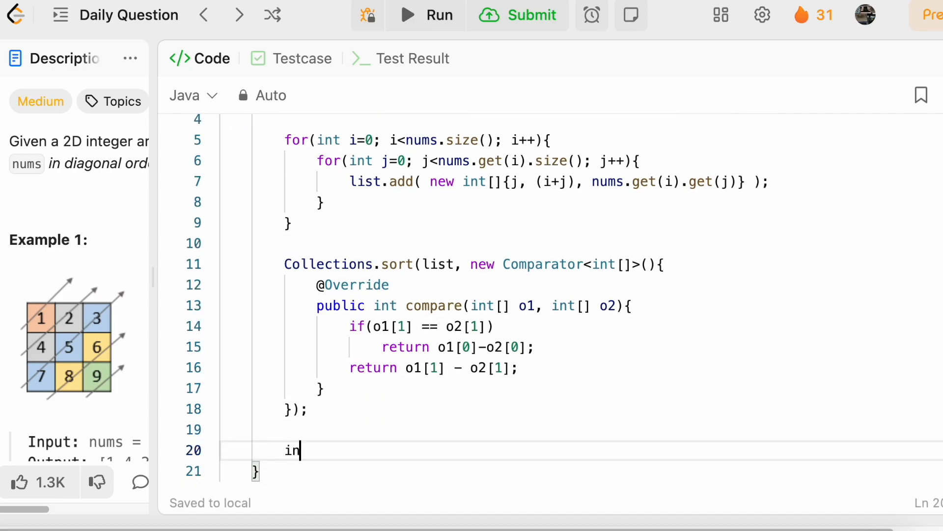
- Declare int[] res = new int[list.size()]
type("t[]")
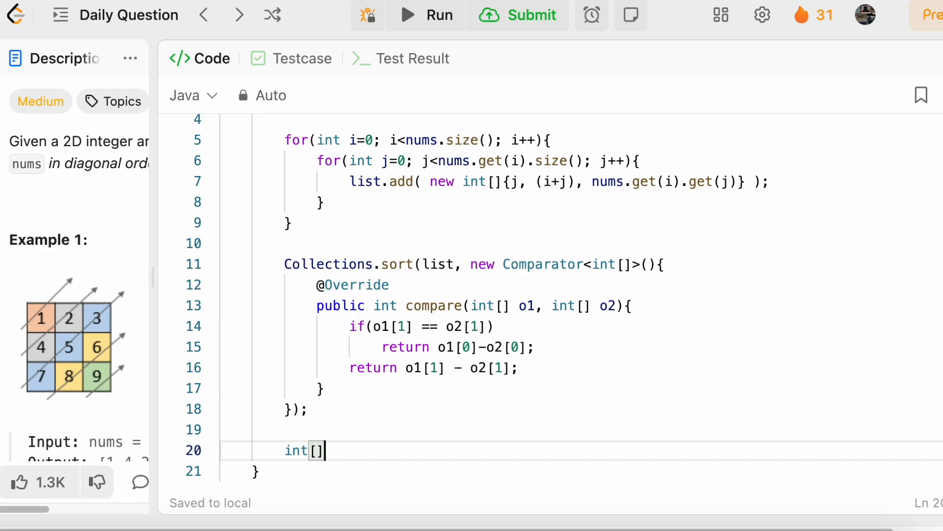
type("res = new int[]")
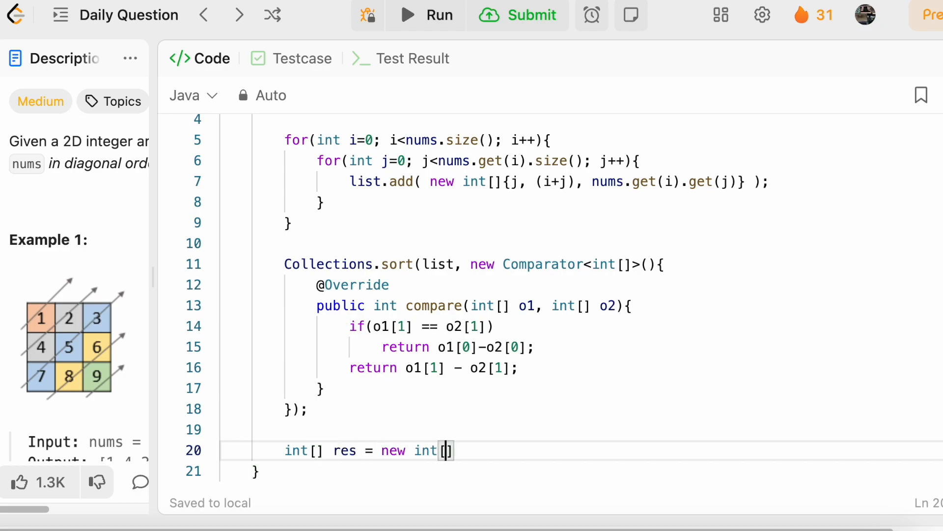
type("list.size")
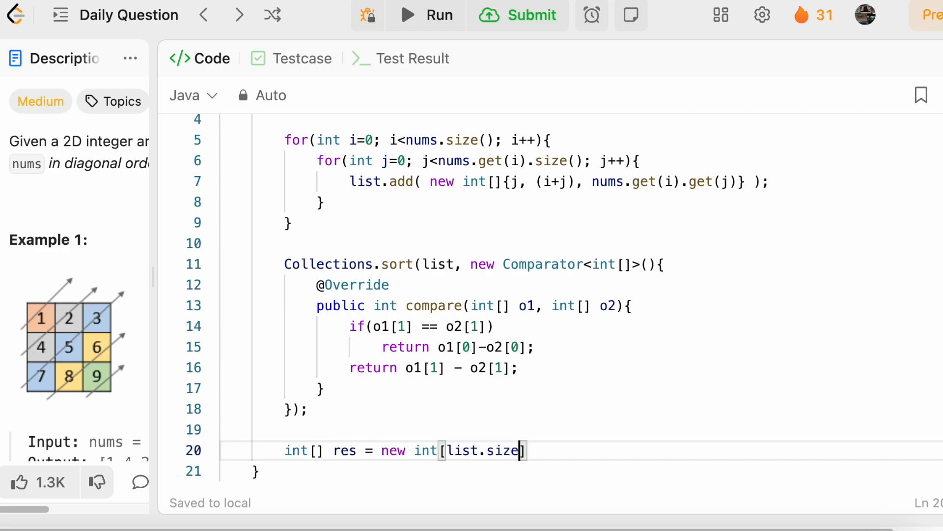
type("()];")
type("for(int i=0; ")
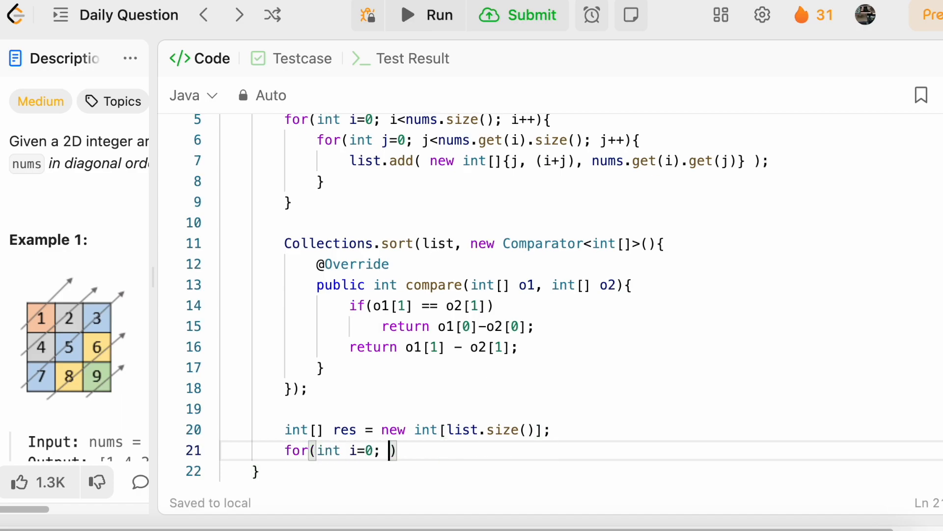
- Loop over the list filling res[i] from list.get(i)[2], then return res
type("i<list.size(")
type("res[i")
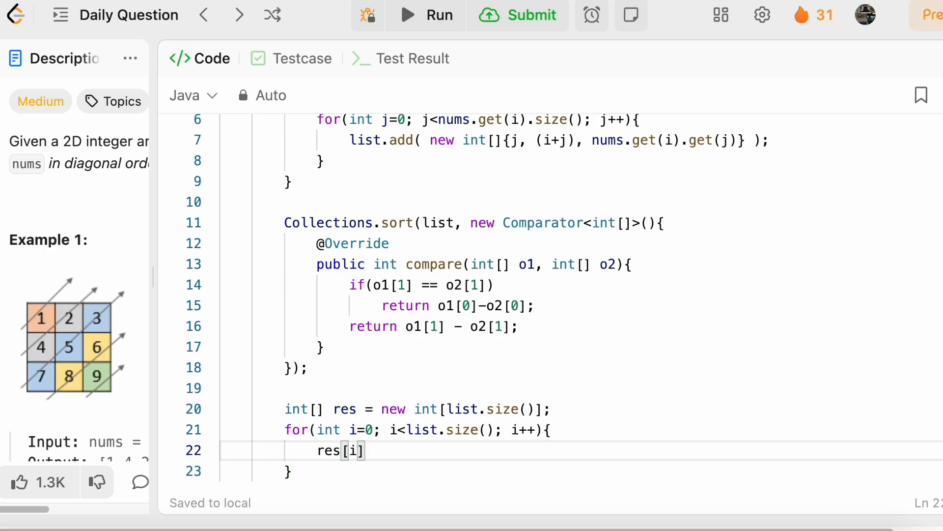
type("= list.get")
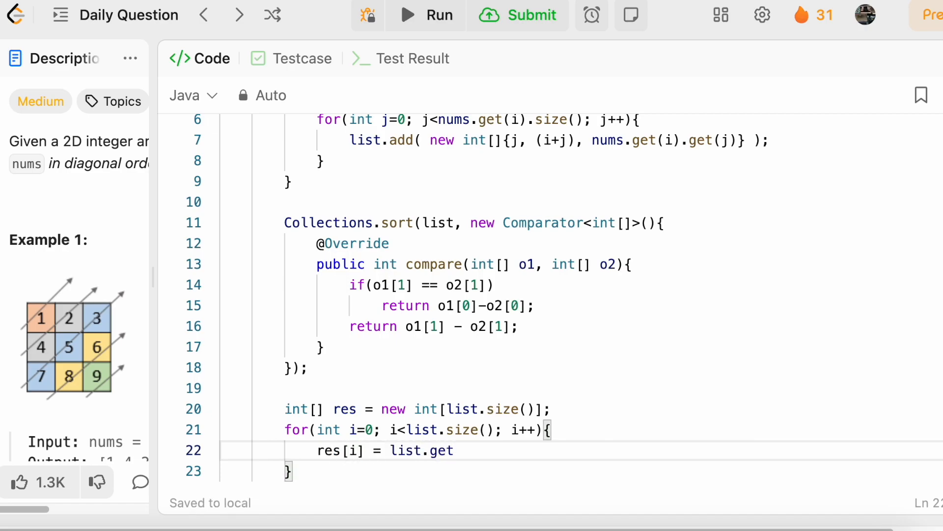
type("(i).")
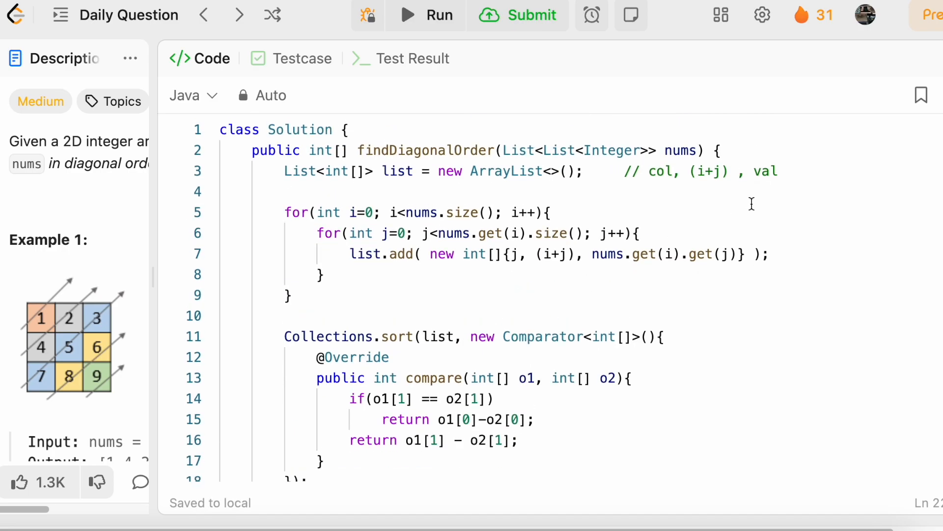
scroll("down", 3)
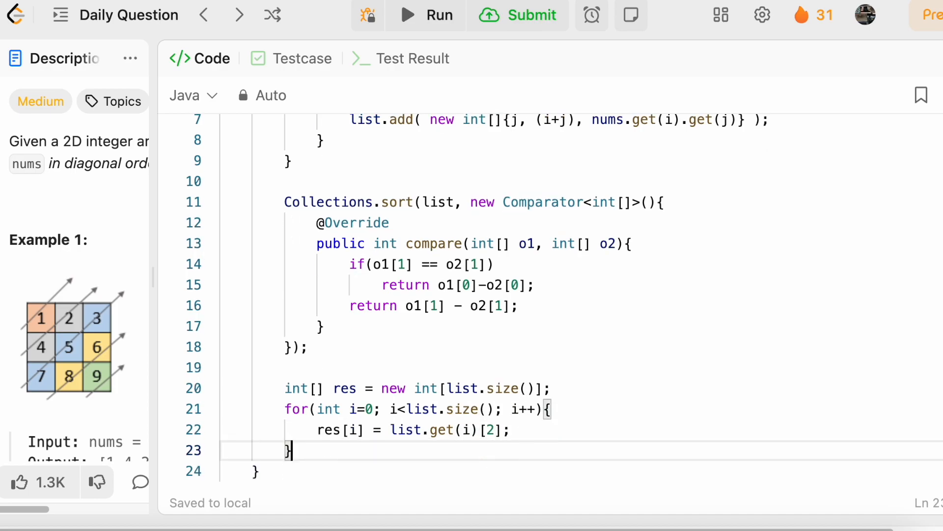
type("return res")
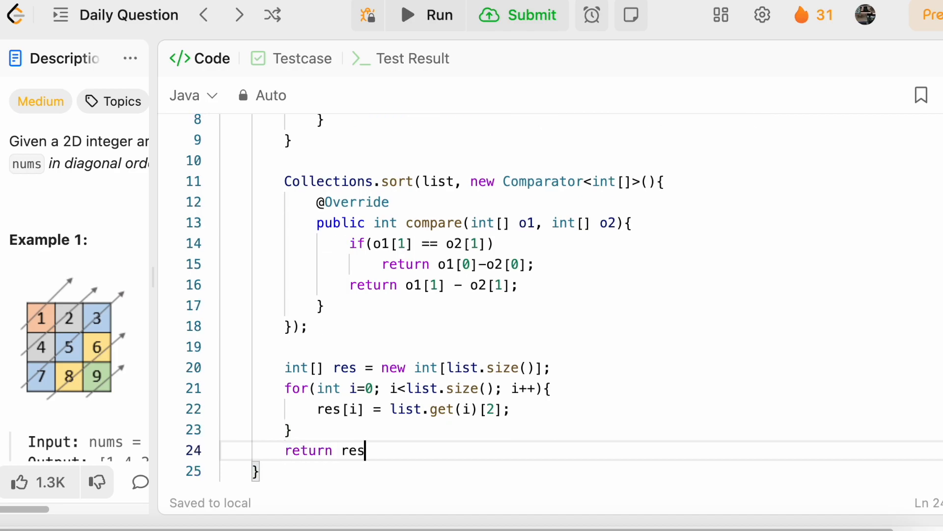